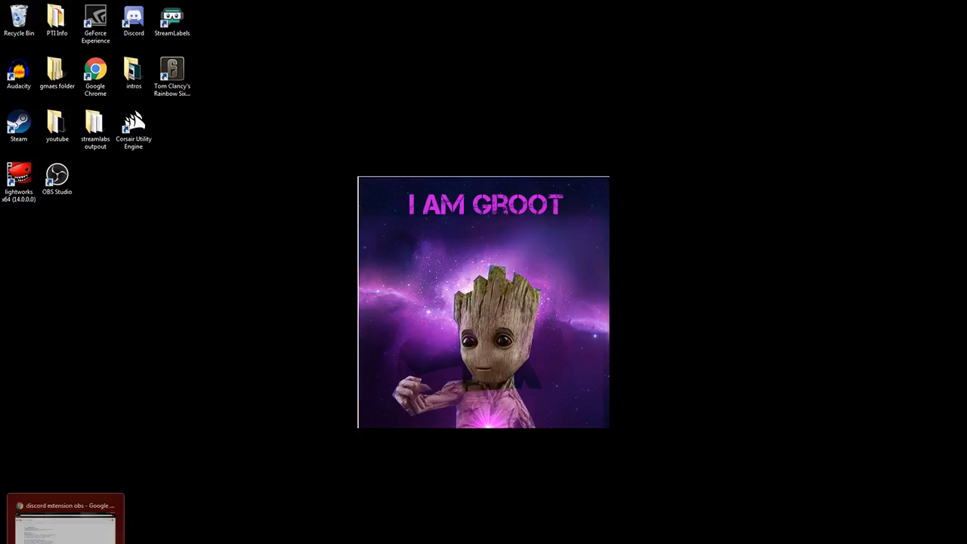
Bring back Chrome showing the 'discord extension obs' search results
click(66, 518)
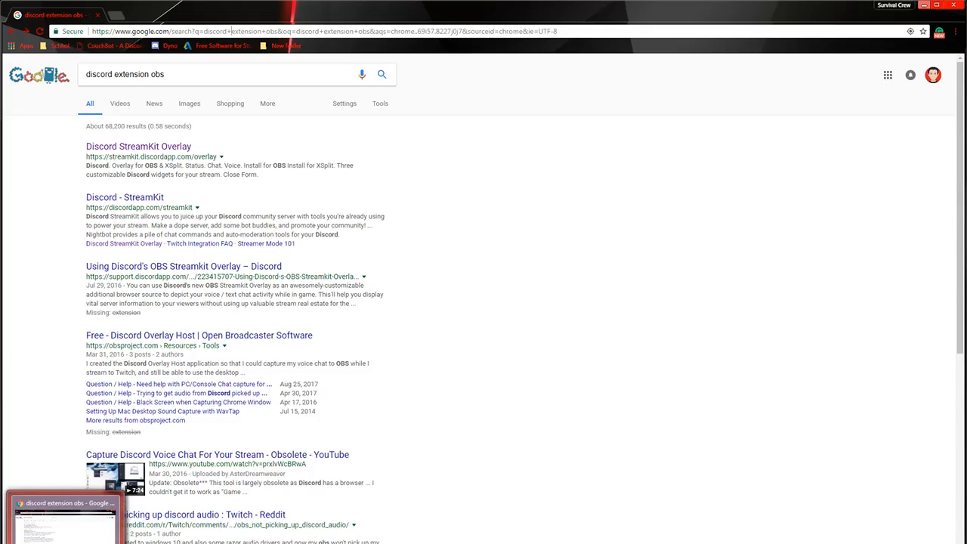
mouse_move(64, 518)
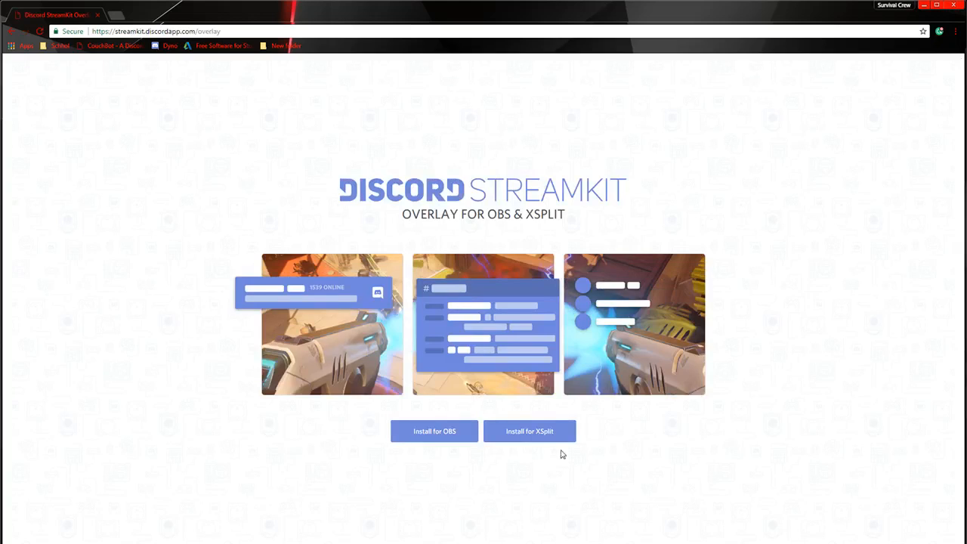
mouse_move(530, 430)
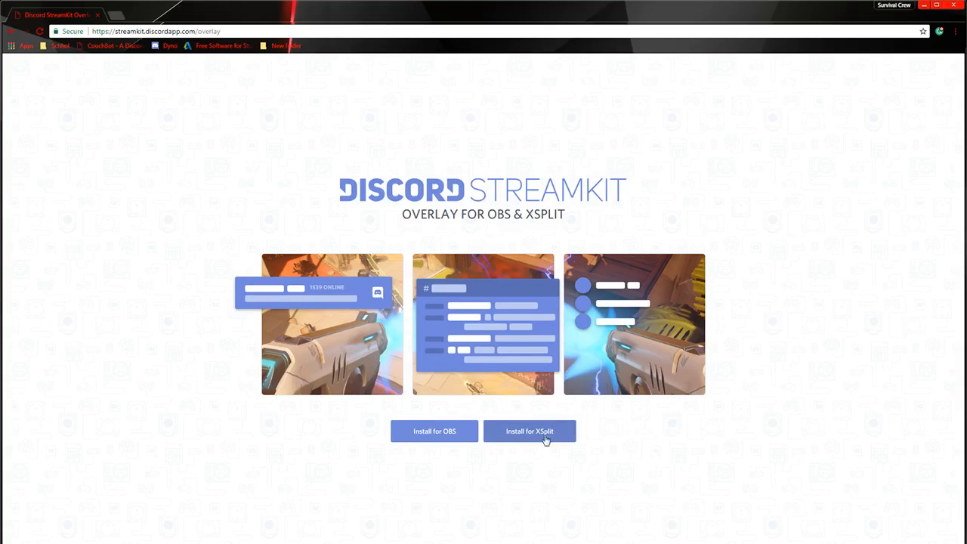
mouse_move(391, 438)
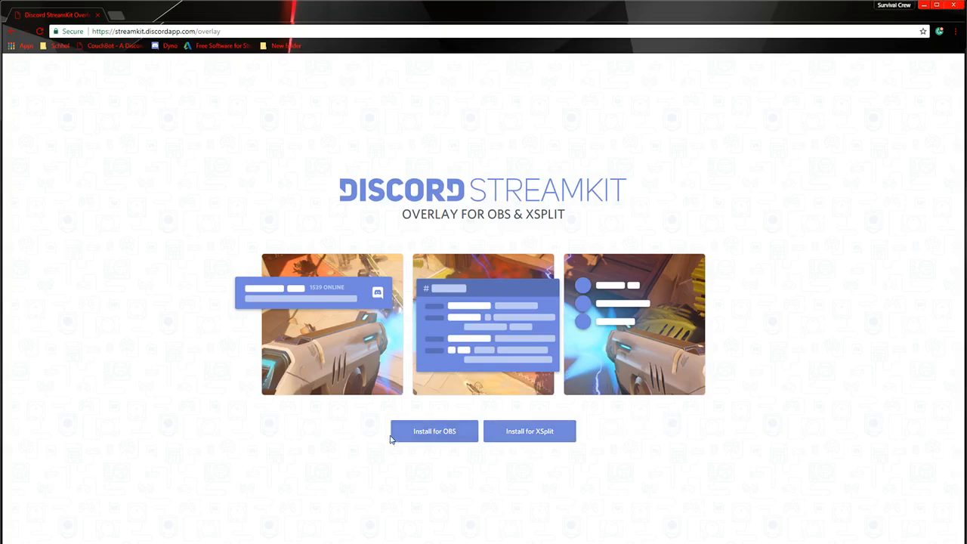
Open the OBS status widget setup and keep The Josh Channel as the server
click(435, 430)
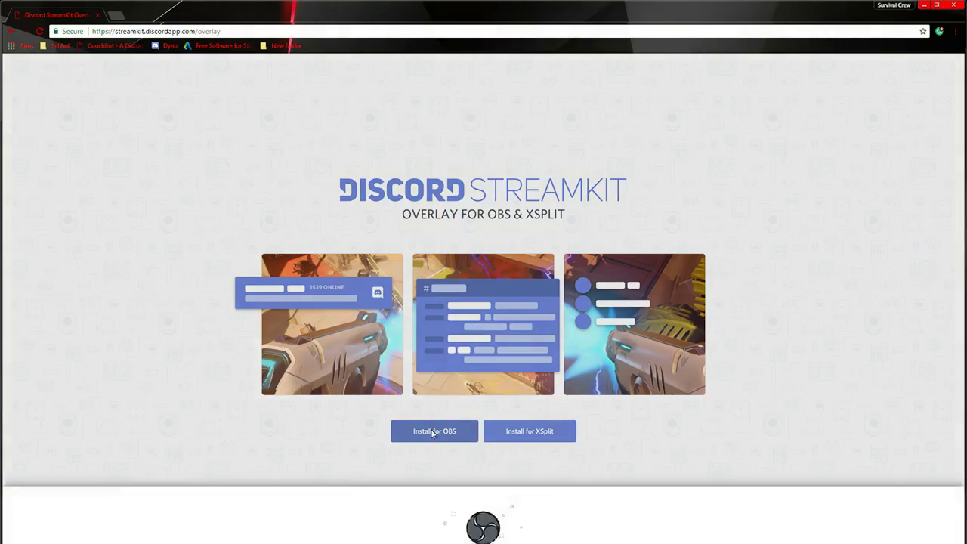
click(434, 431)
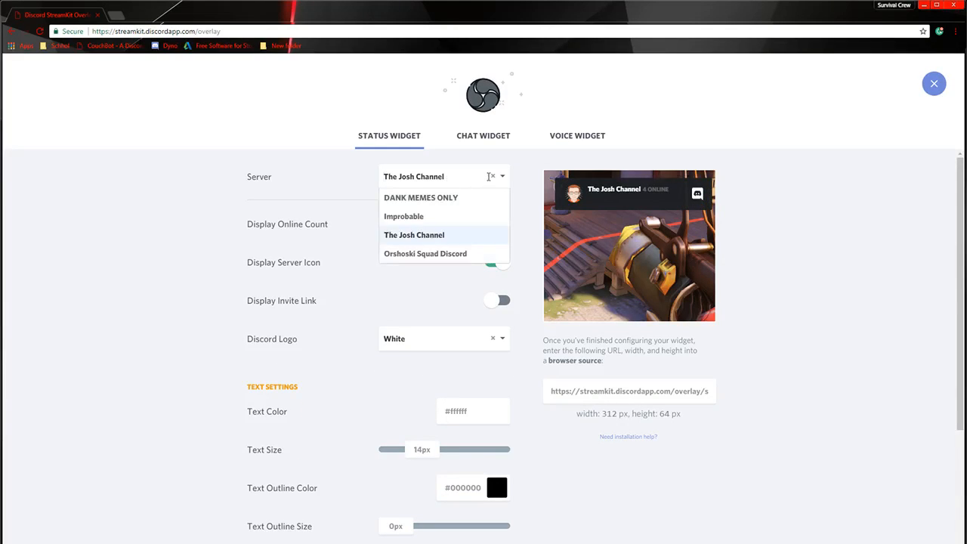
mouse_move(404, 217)
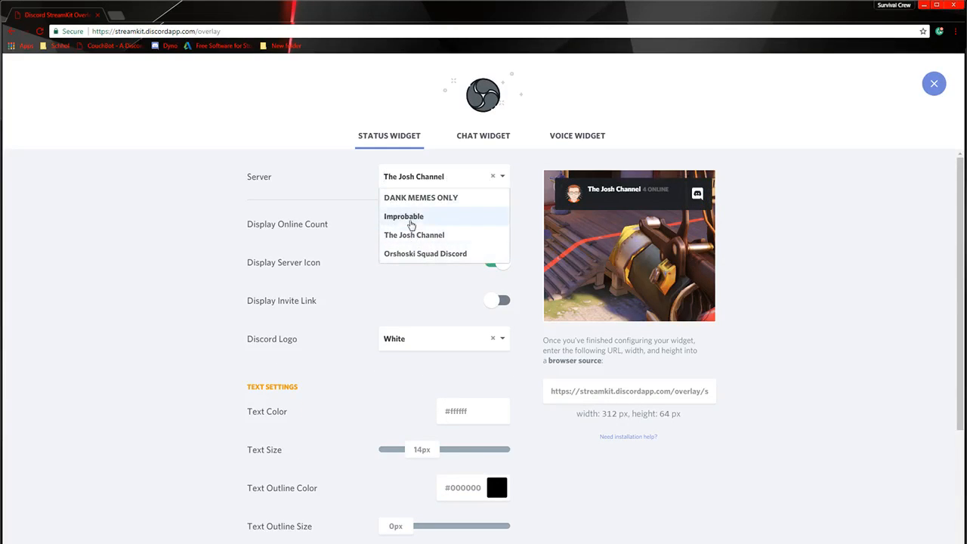
click(414, 235)
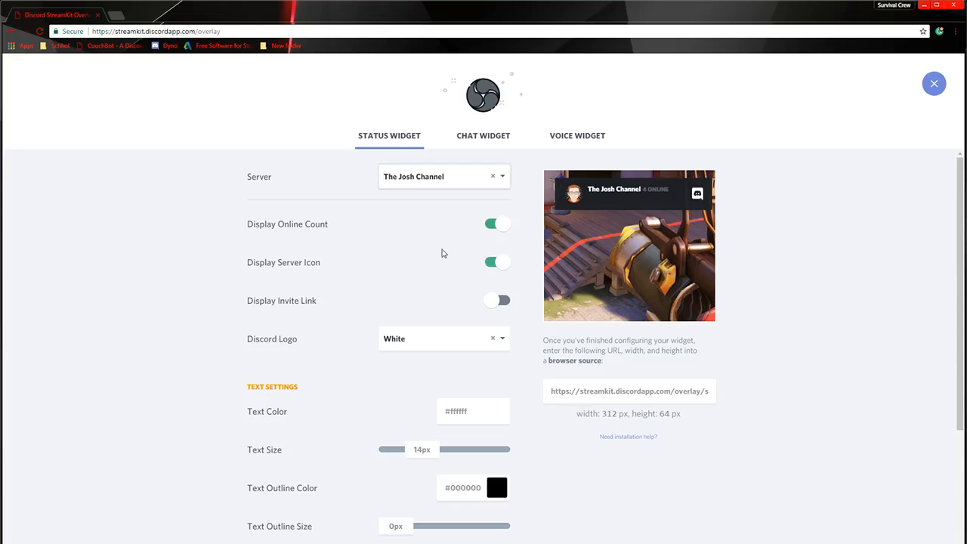
mouse_move(623, 205)
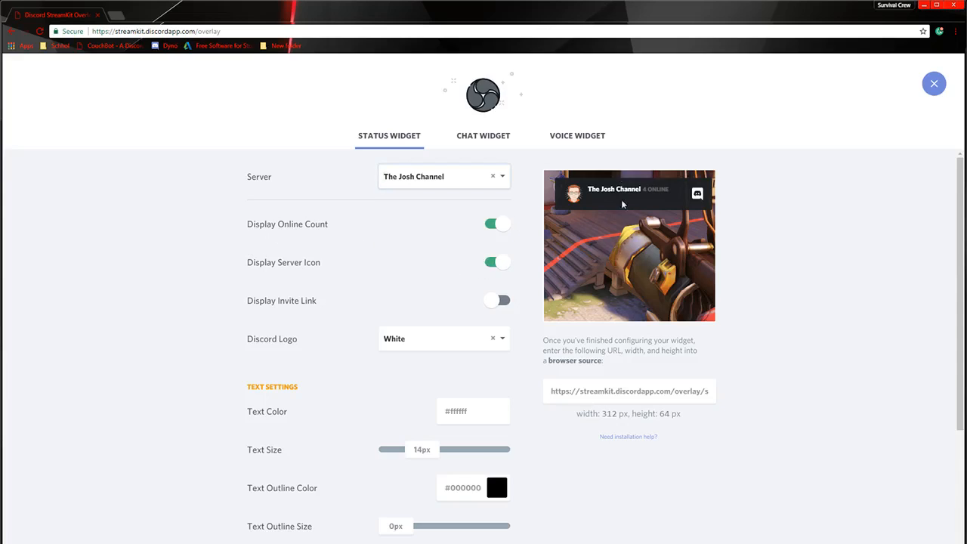
mouse_move(651, 221)
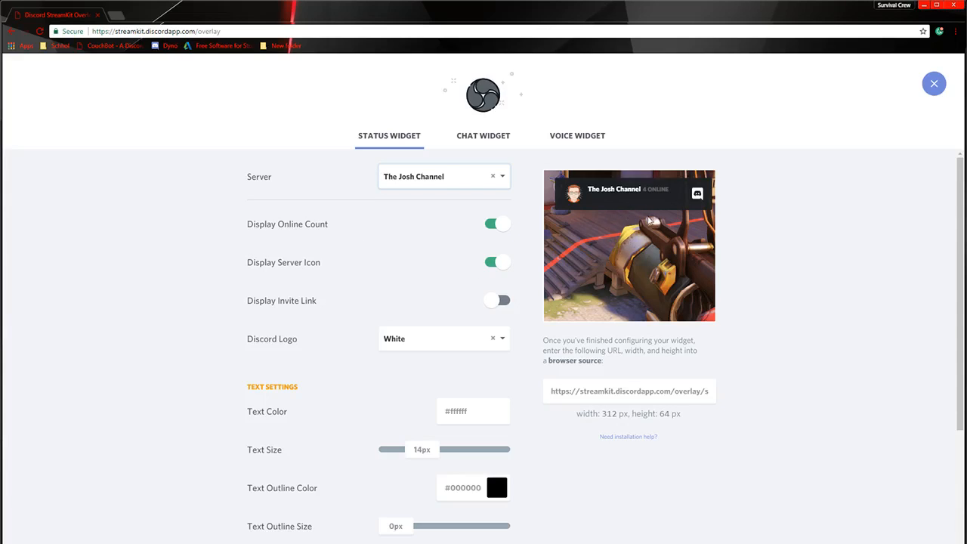
mouse_move(262, 233)
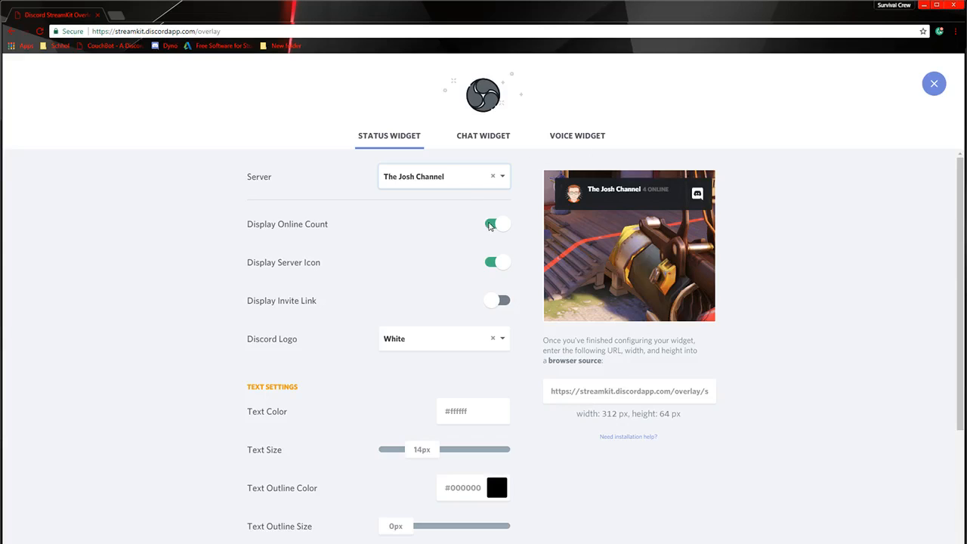
Test the online count, server icon and invite link toggles, leaving the invite link hidden
click(496, 224)
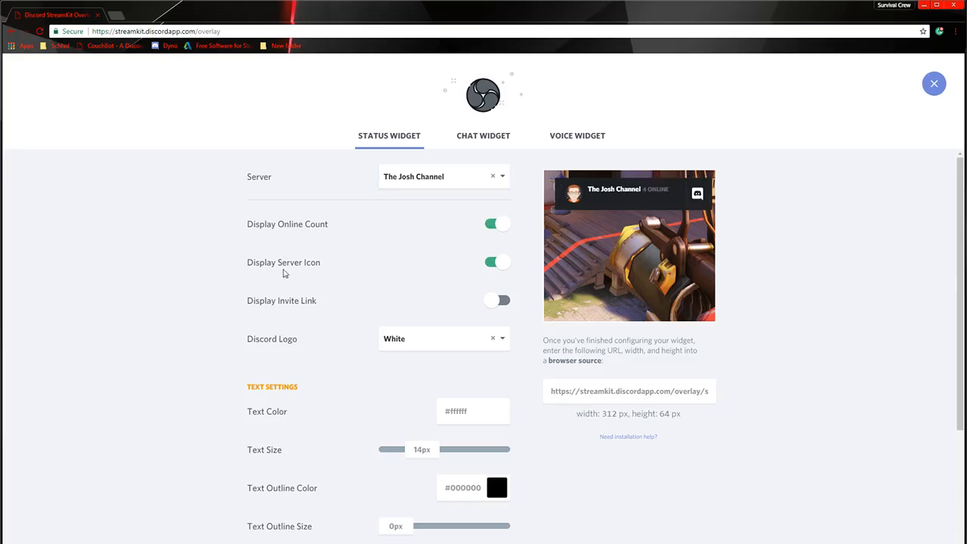
click(497, 262)
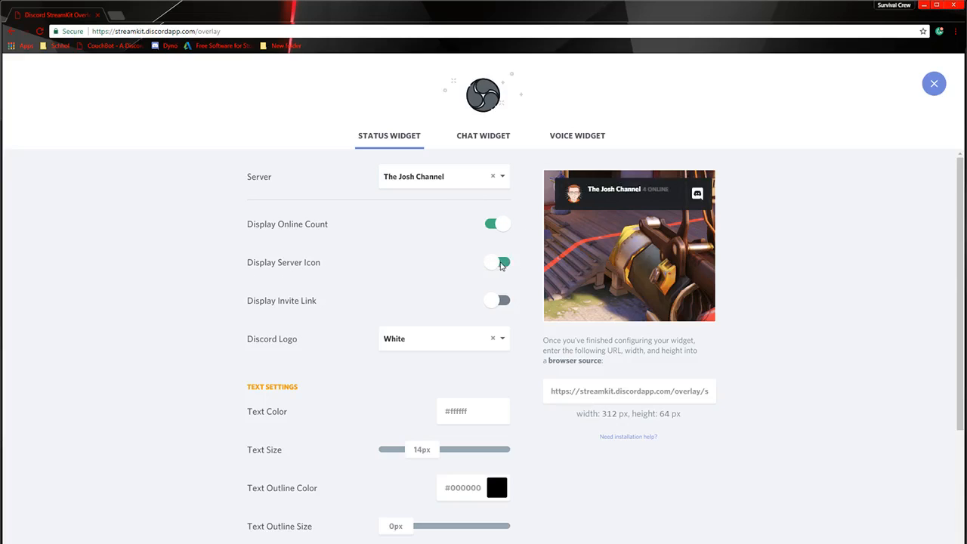
click(497, 262)
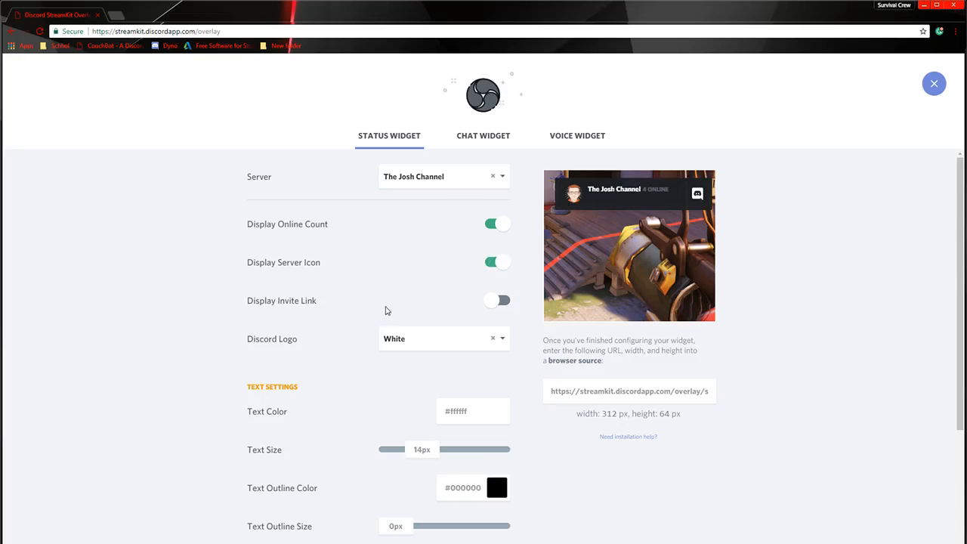
click(497, 300)
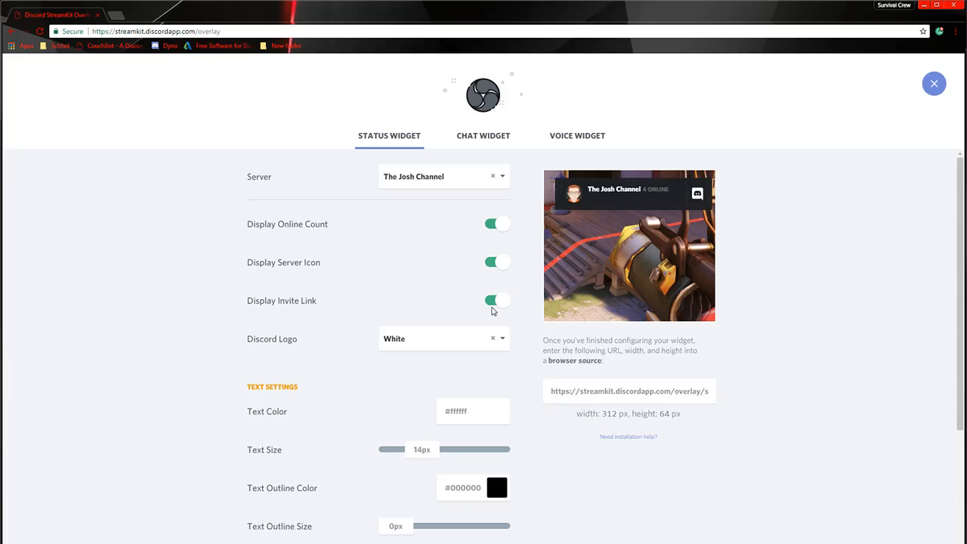
mouse_move(509, 297)
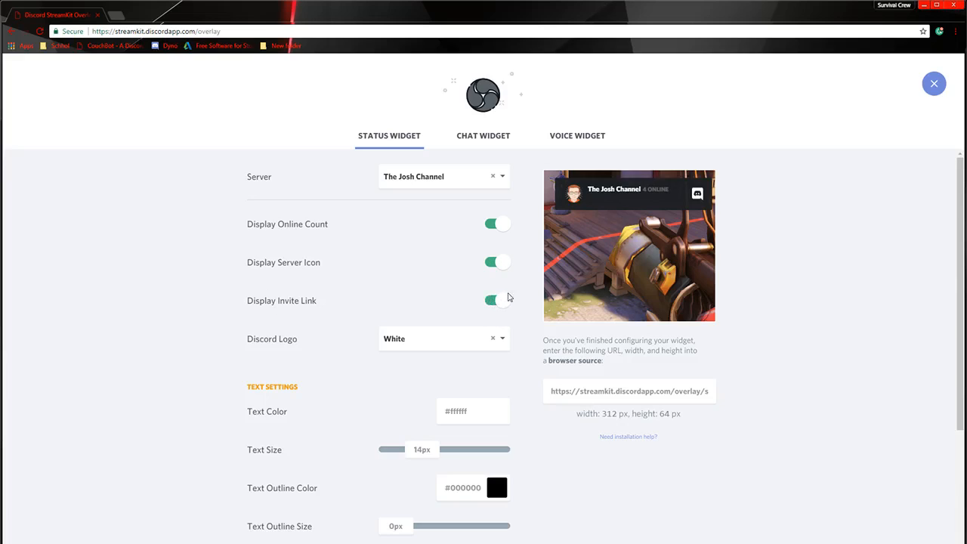
click(497, 300)
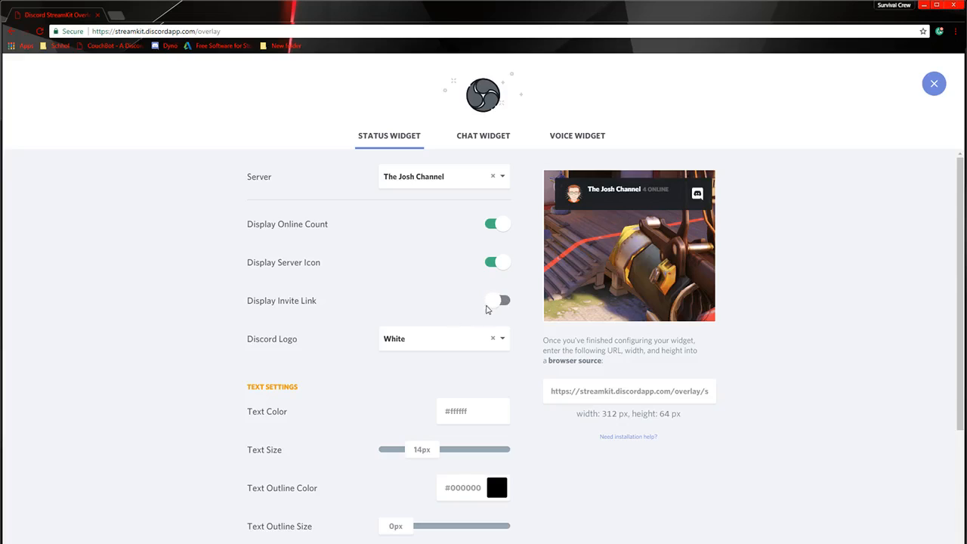
Switch the Discord logo to black and back to white, then edit Text Color to #ff0f0f
scroll(down, 3)
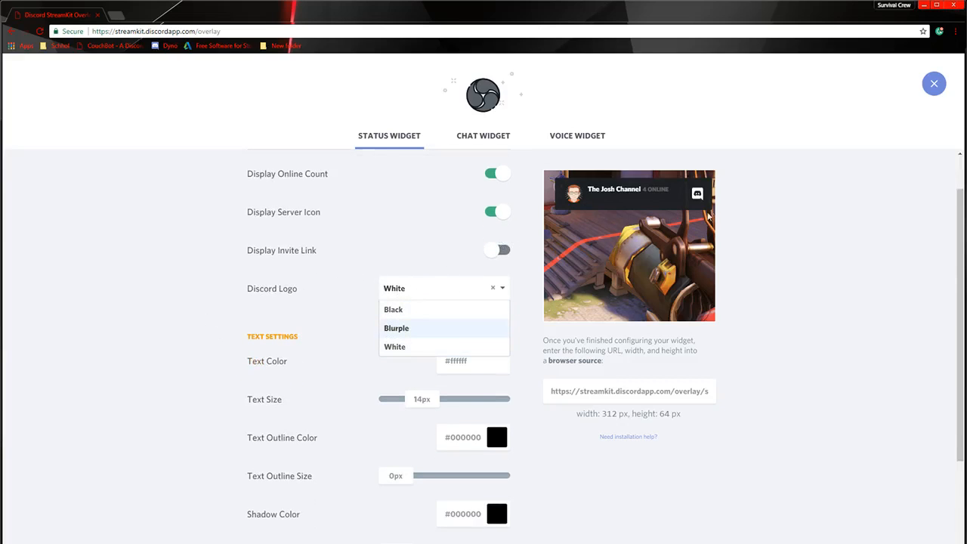
mouse_move(384, 344)
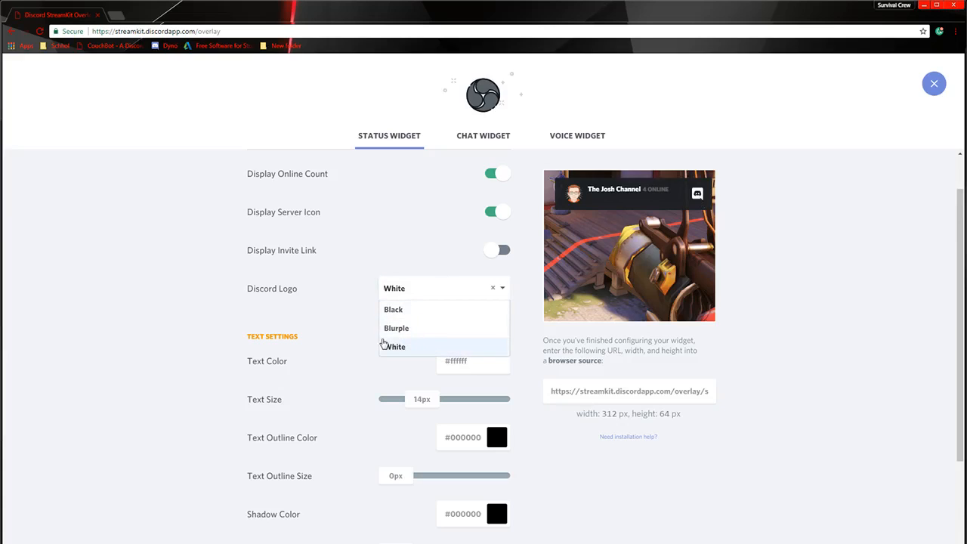
click(393, 309)
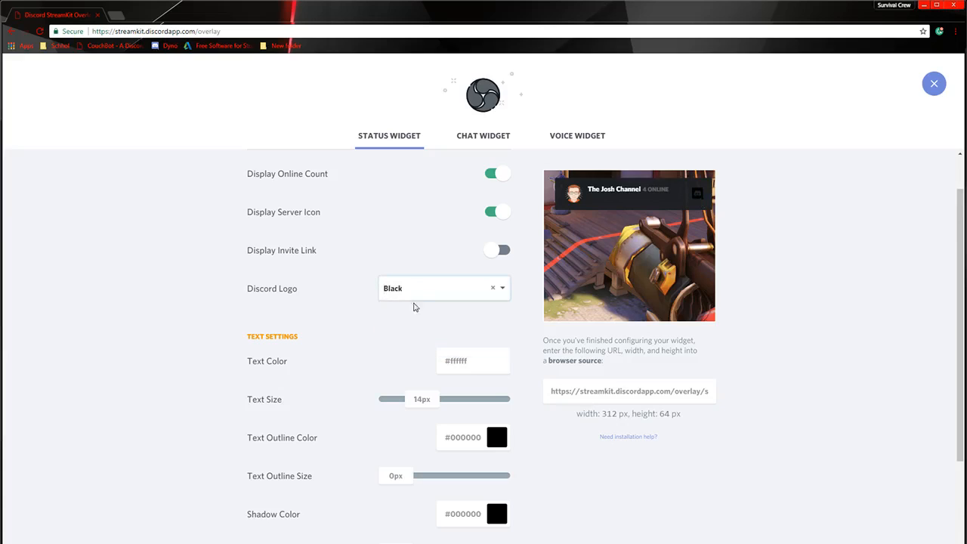
click(443, 288)
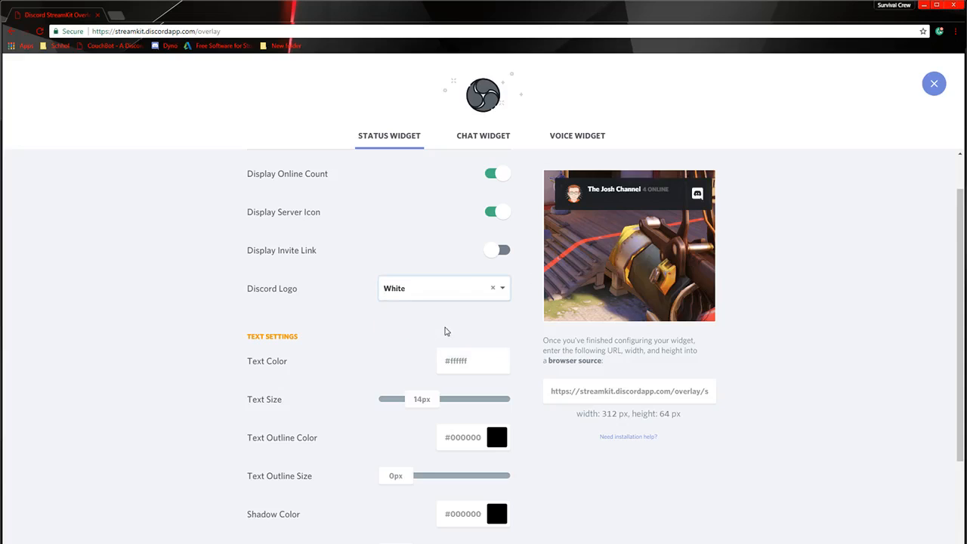
click(473, 361)
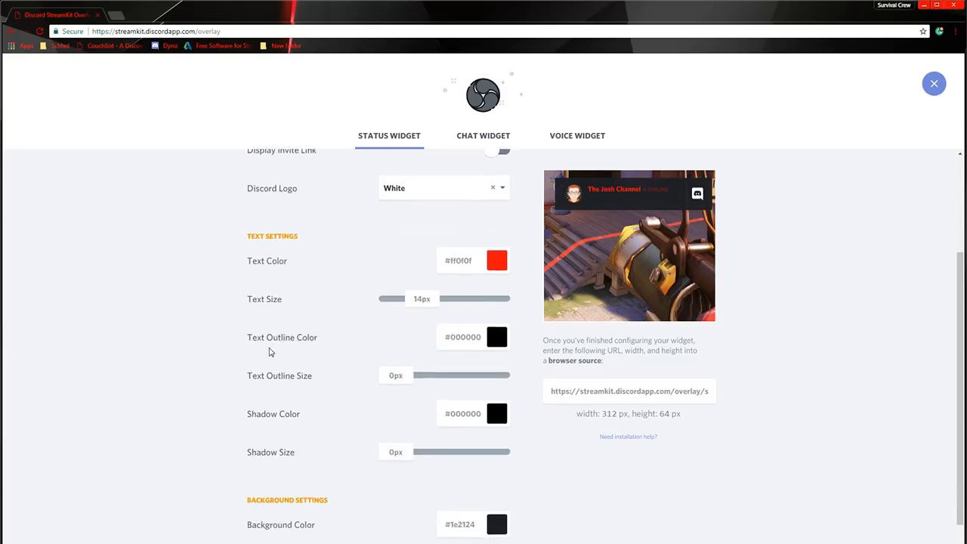
Select the status widget's full browser-source URL below the preview
scroll(down, 3)
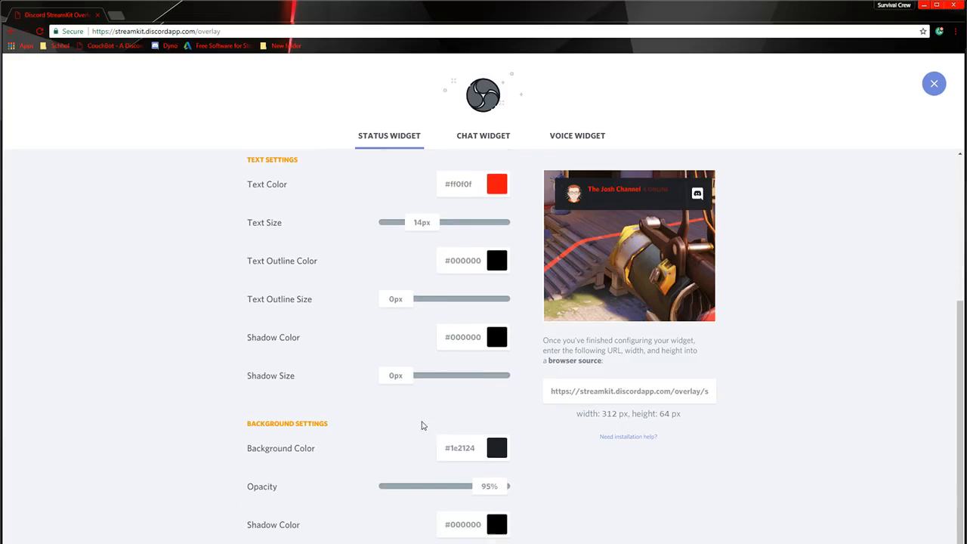
mouse_move(582, 380)
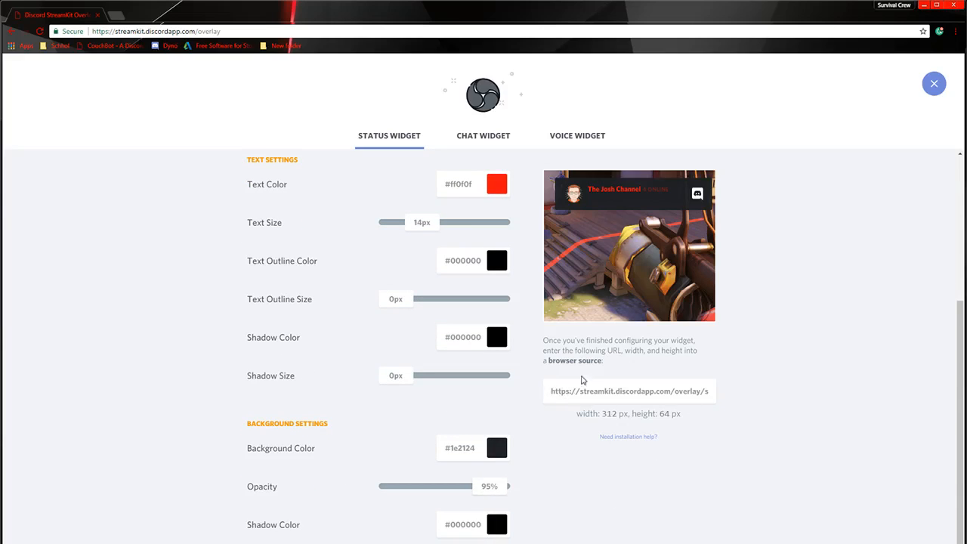
mouse_move(731, 372)
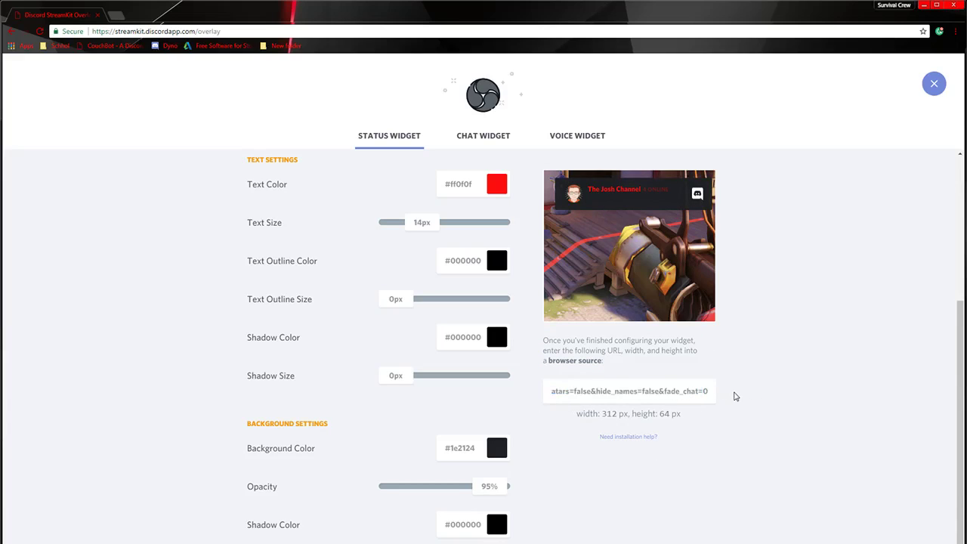
triple_click(628, 390)
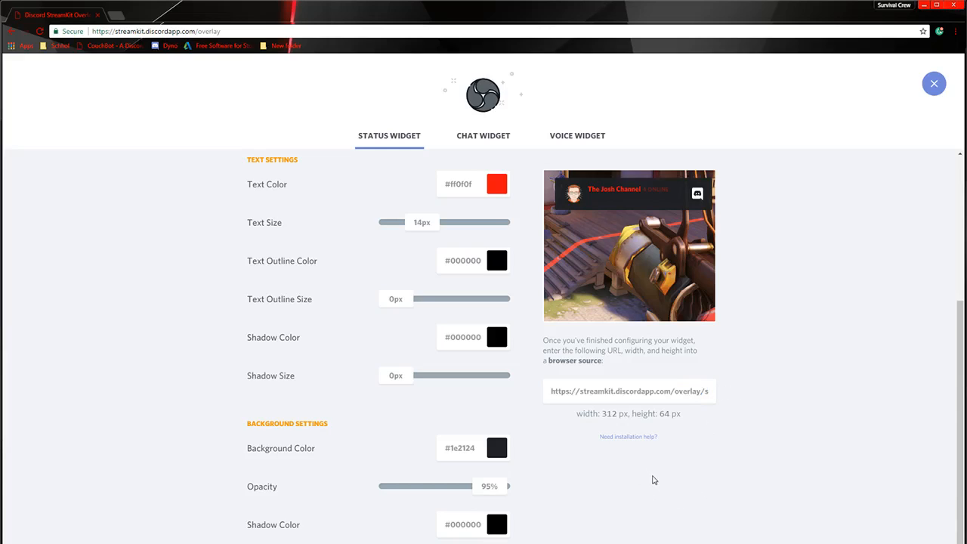
mouse_move(498, 107)
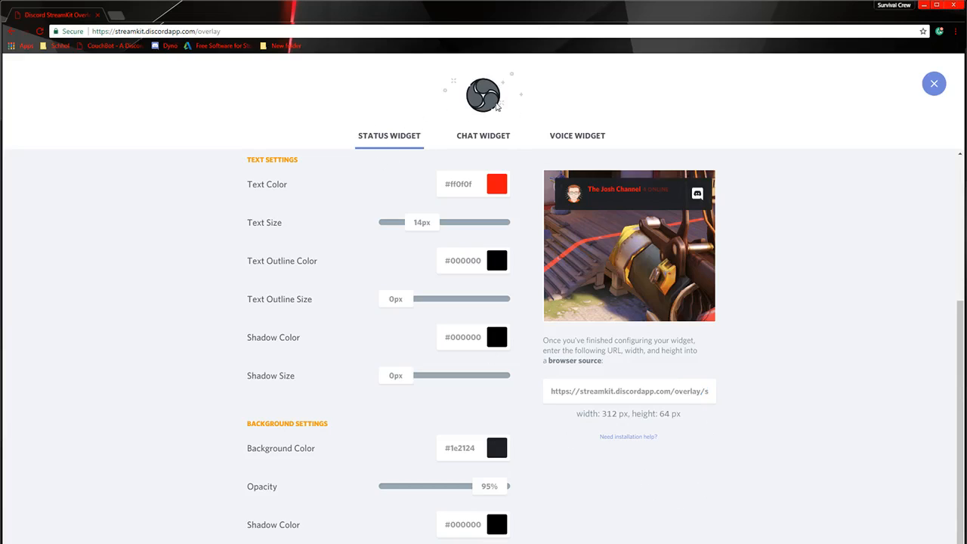
Flip between the Voice Widget and Chat Widget tabs, ending on Chat Widget
click(577, 136)
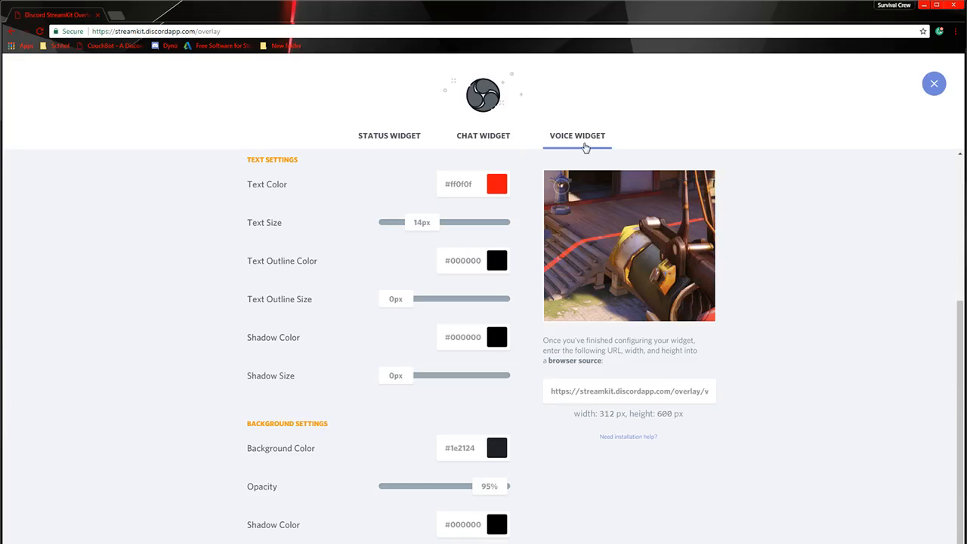
click(483, 135)
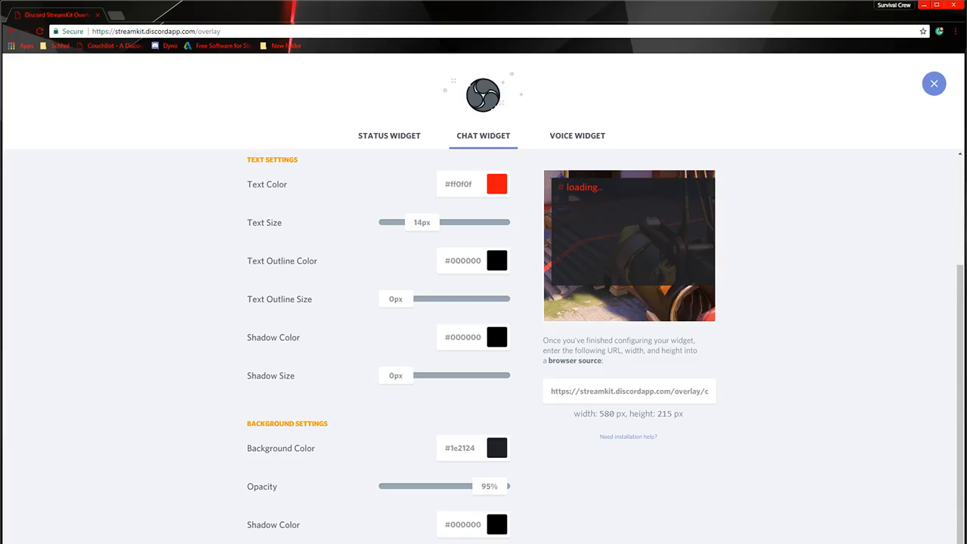
mouse_move(521, 274)
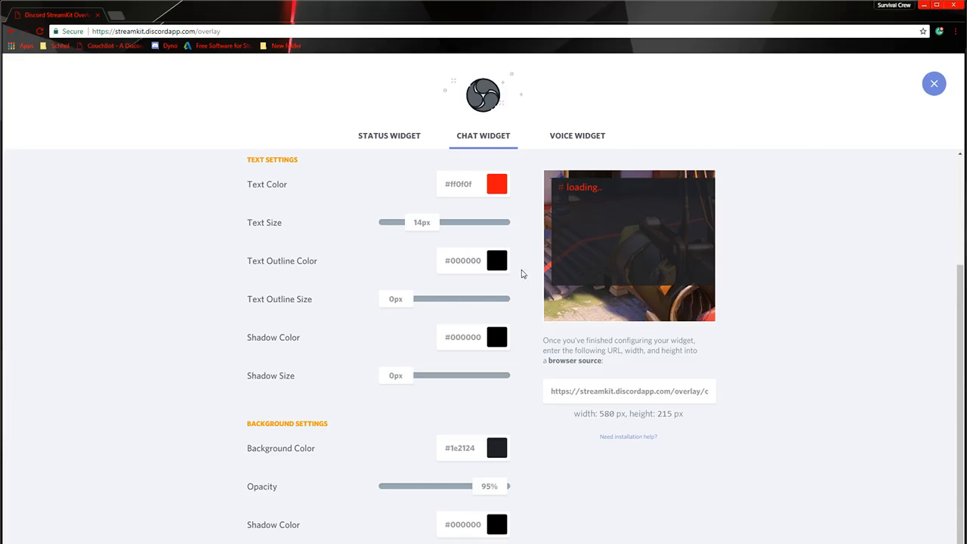
click(577, 136)
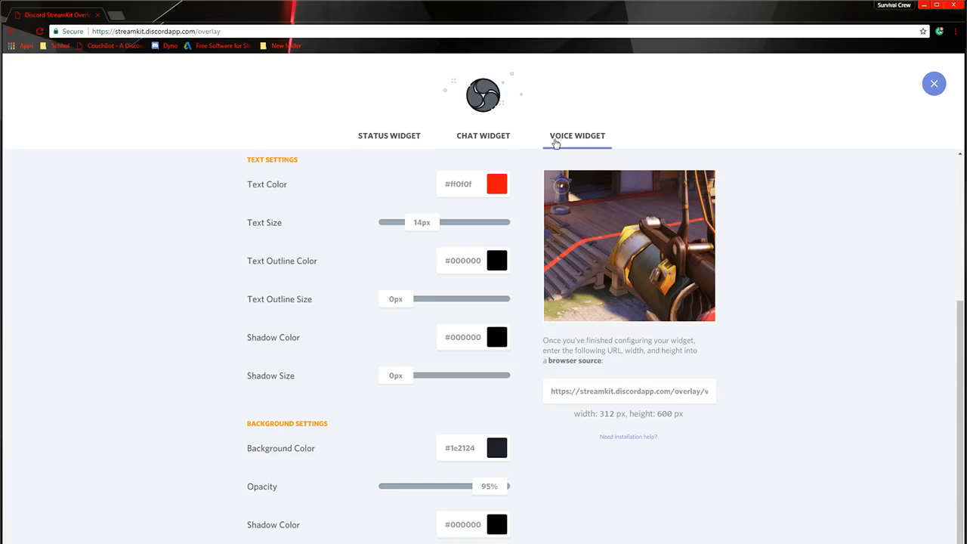
click(483, 135)
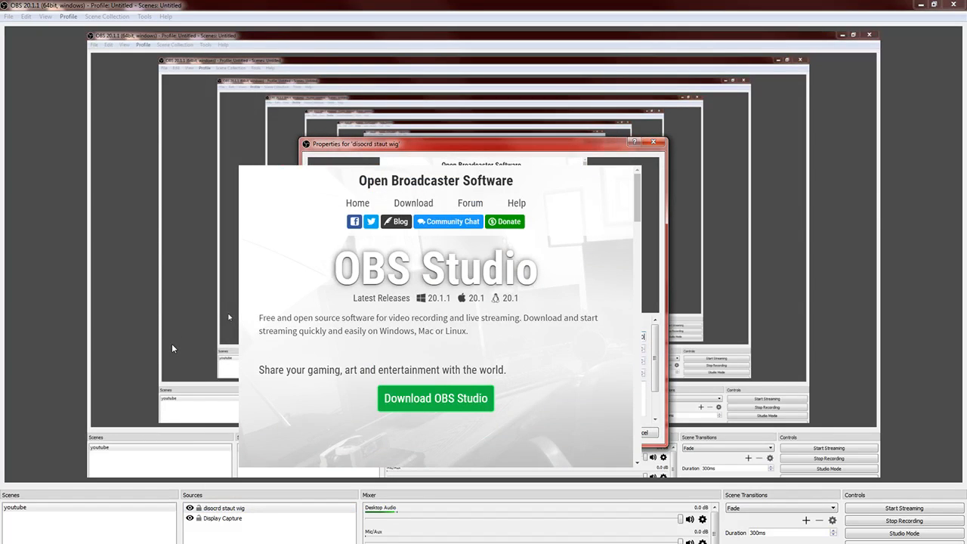
mouse_move(172, 348)
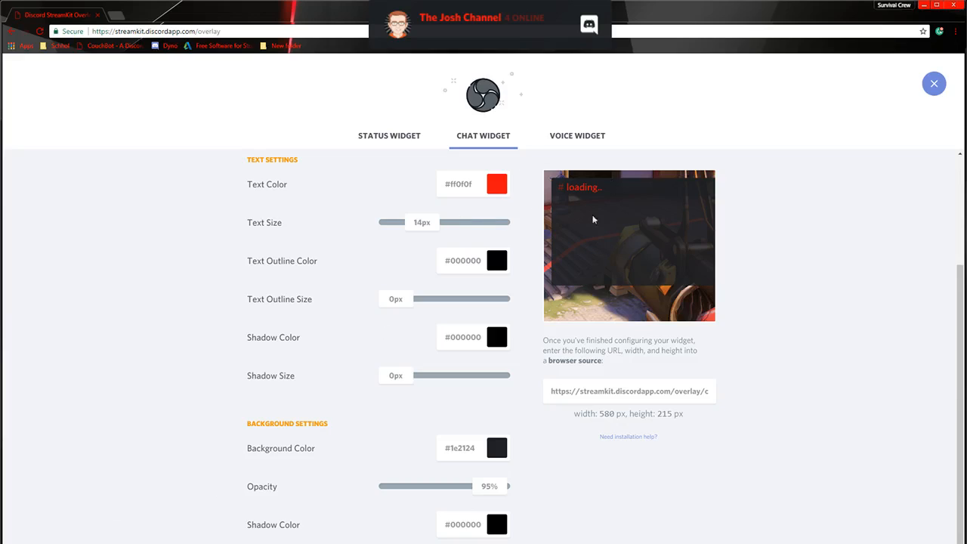
mouse_move(627, 207)
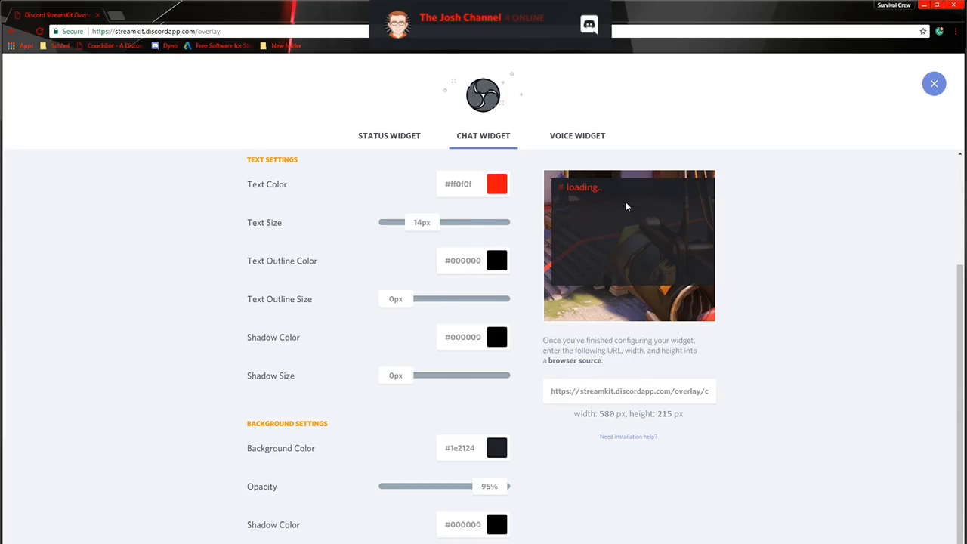
mouse_move(547, 346)
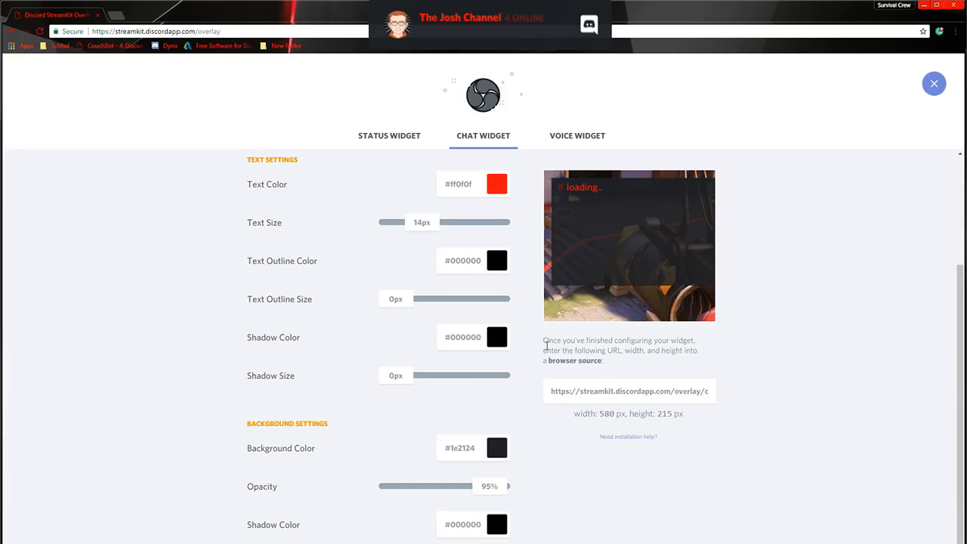
mouse_move(418, 416)
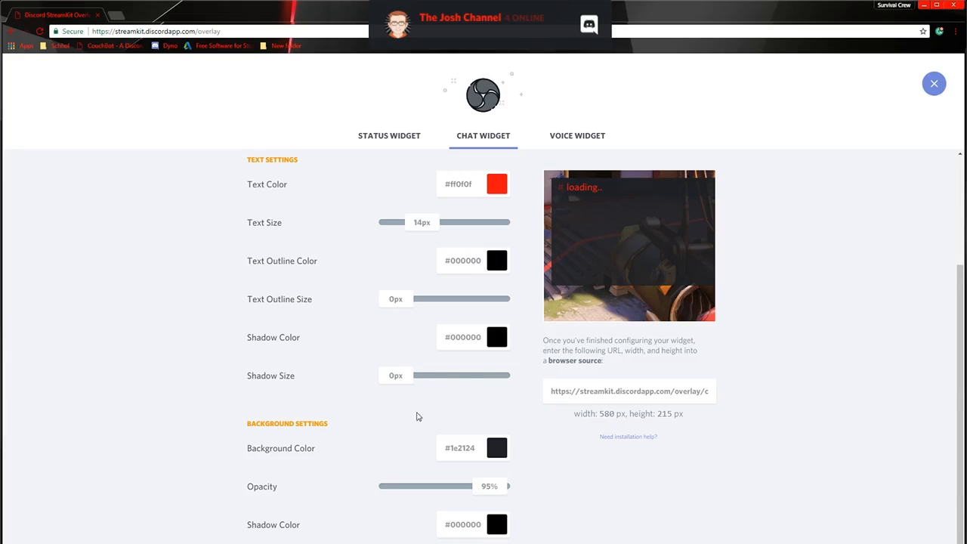
mouse_move(253, 406)
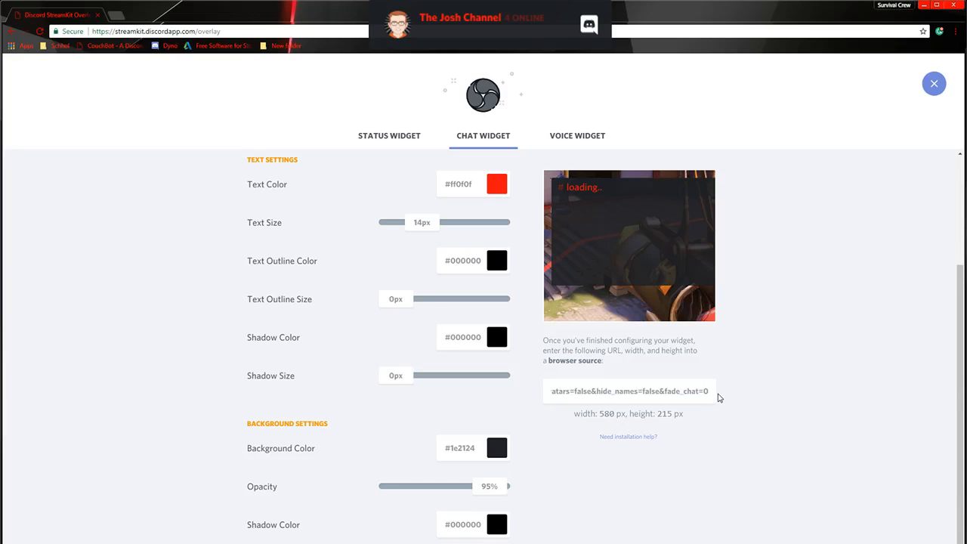
Select the chat widget's entire overlay URL
triple_click(628, 391)
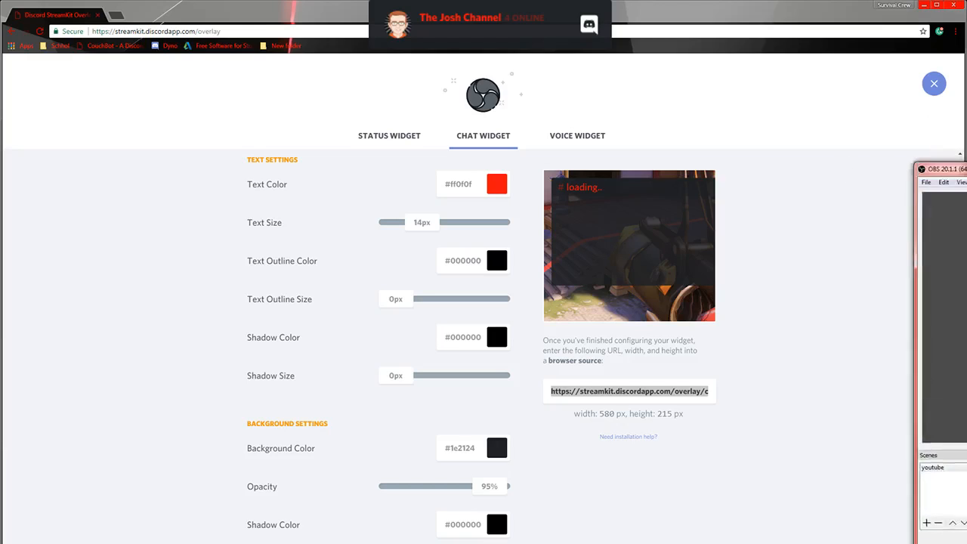
Create an OBS browser source named 'discord chat' and accept its properties
click(941, 168)
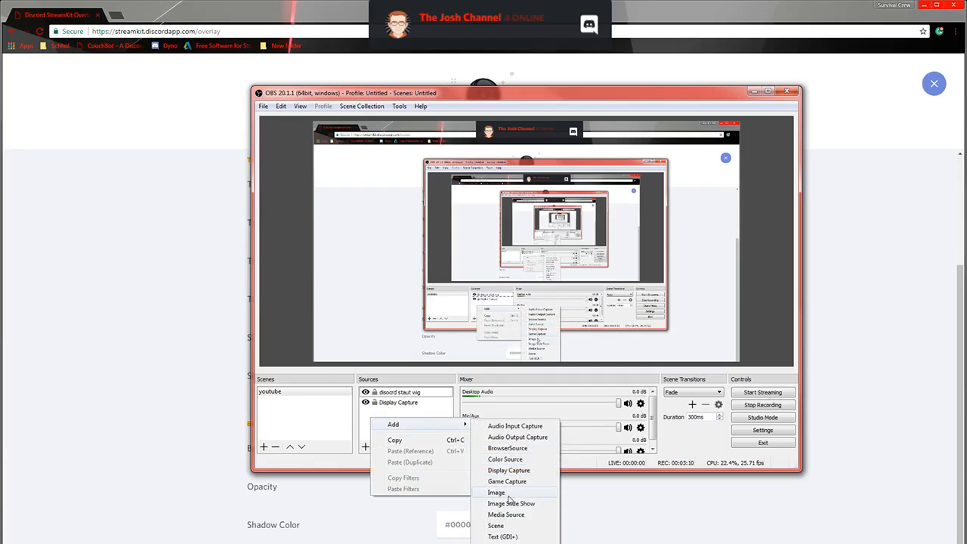
mouse_move(508, 448)
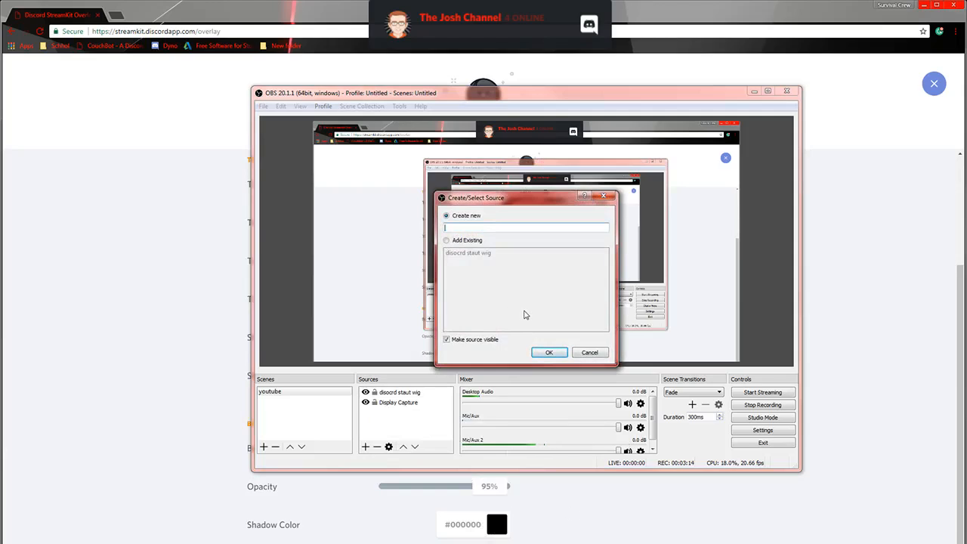
text(discord cha)
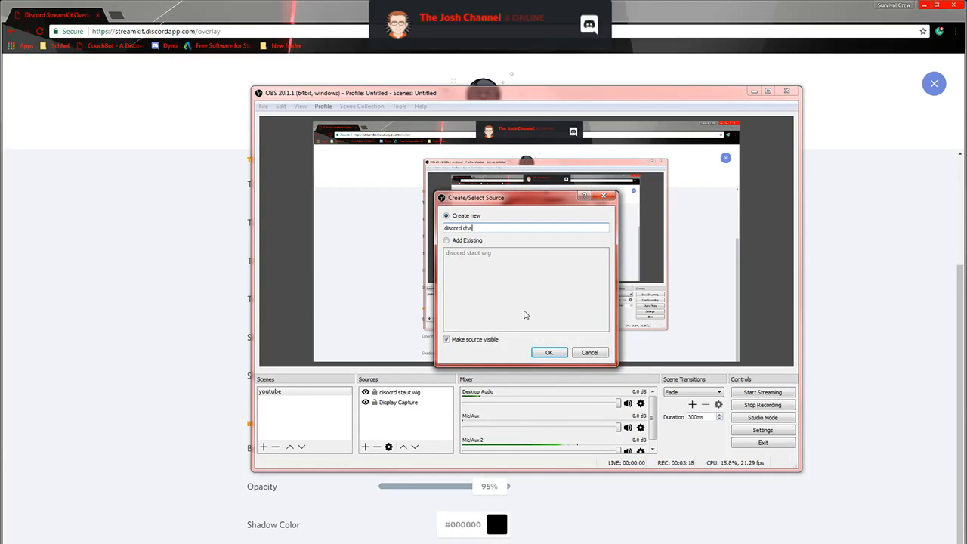
text(t)
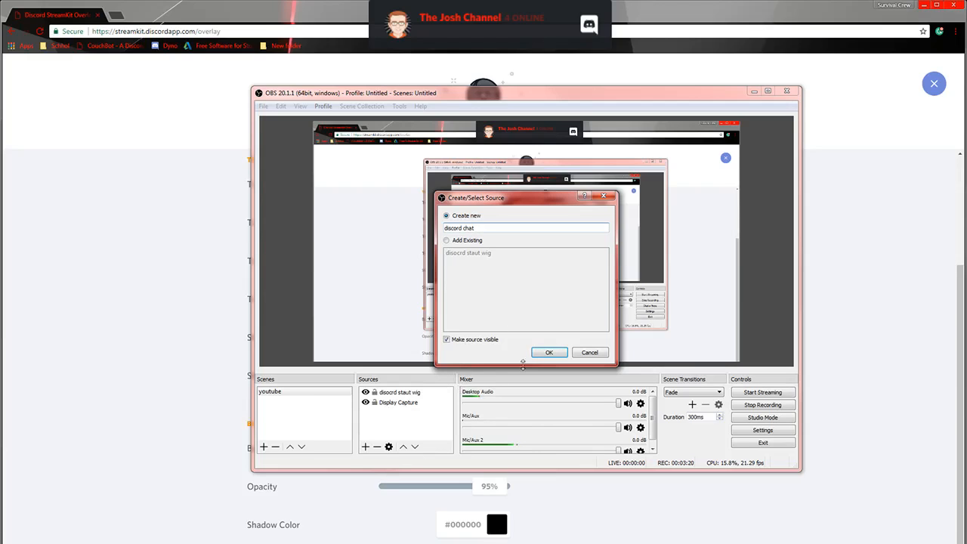
click(550, 352)
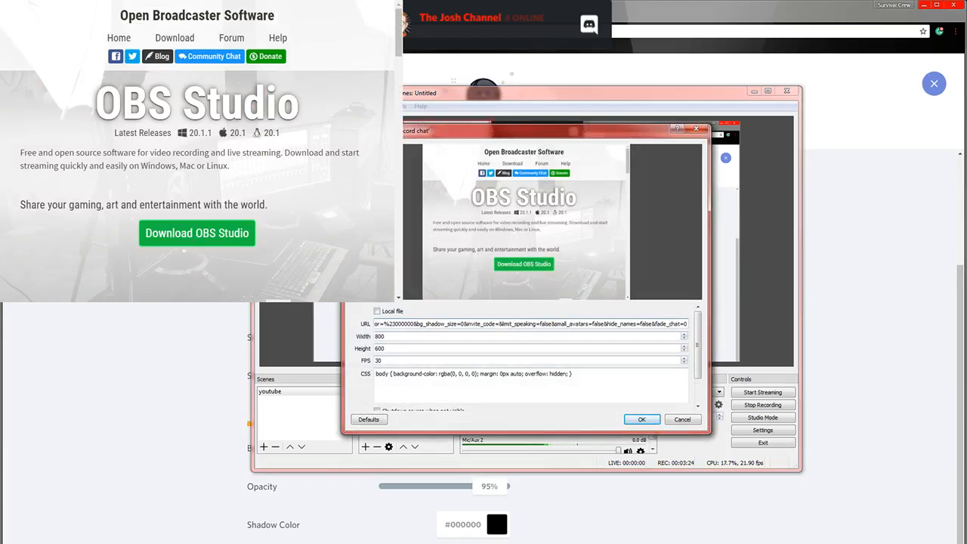
click(642, 419)
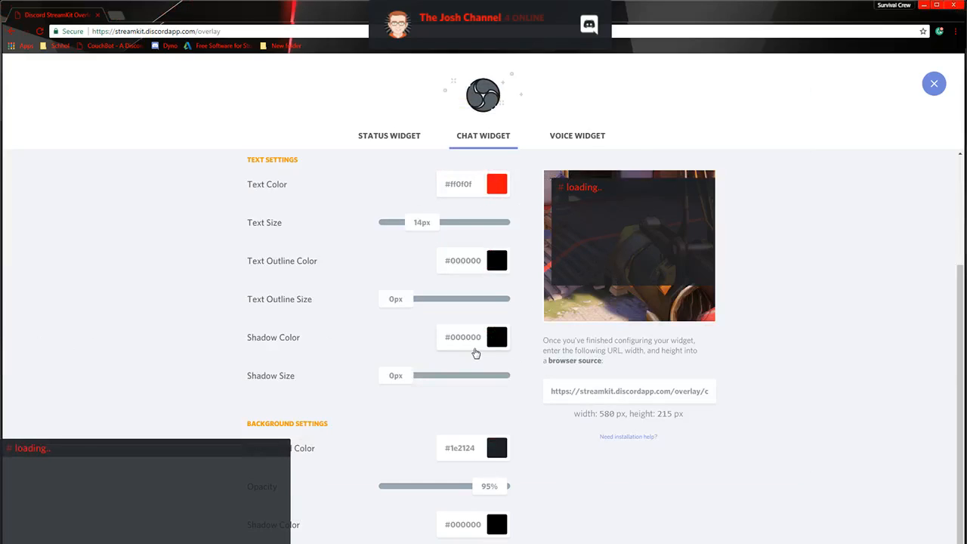
mouse_move(403, 282)
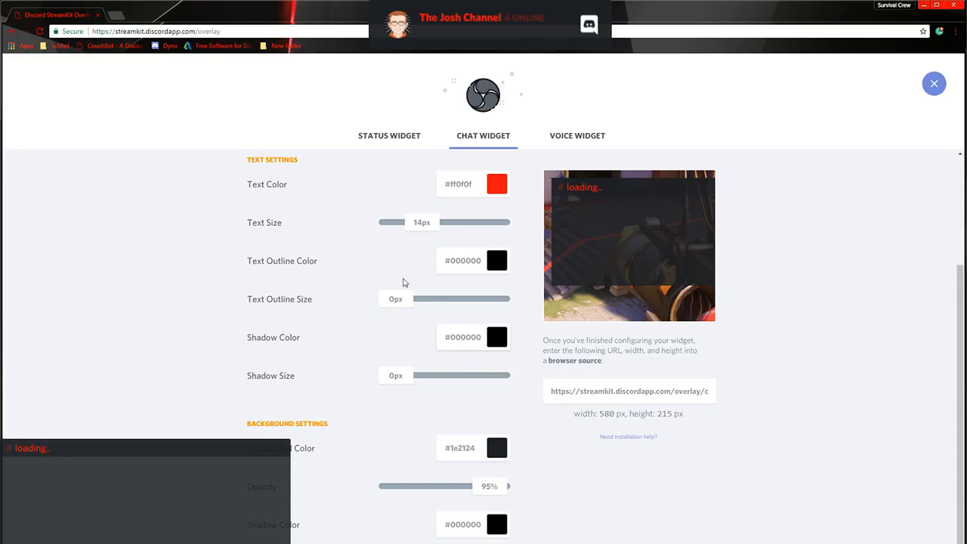
mouse_move(489, 356)
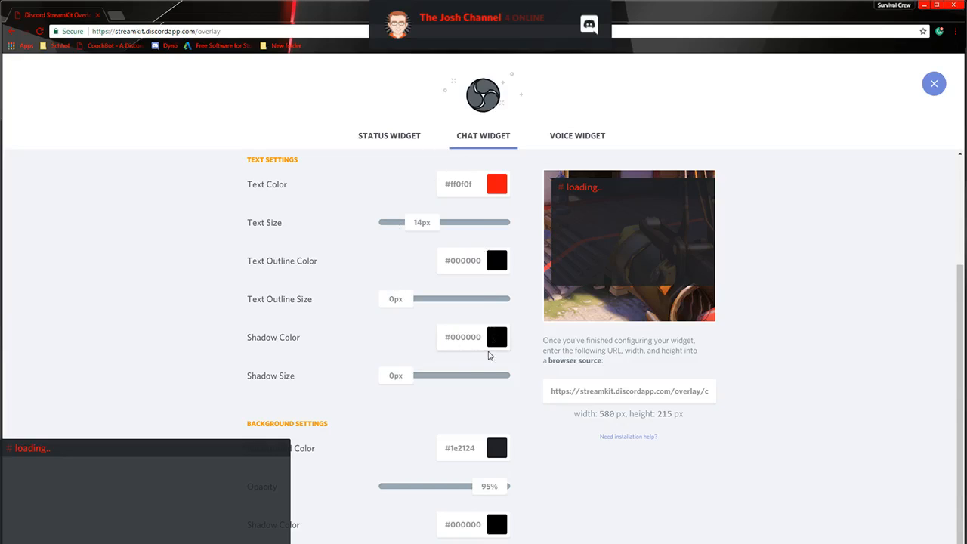
mouse_move(389, 135)
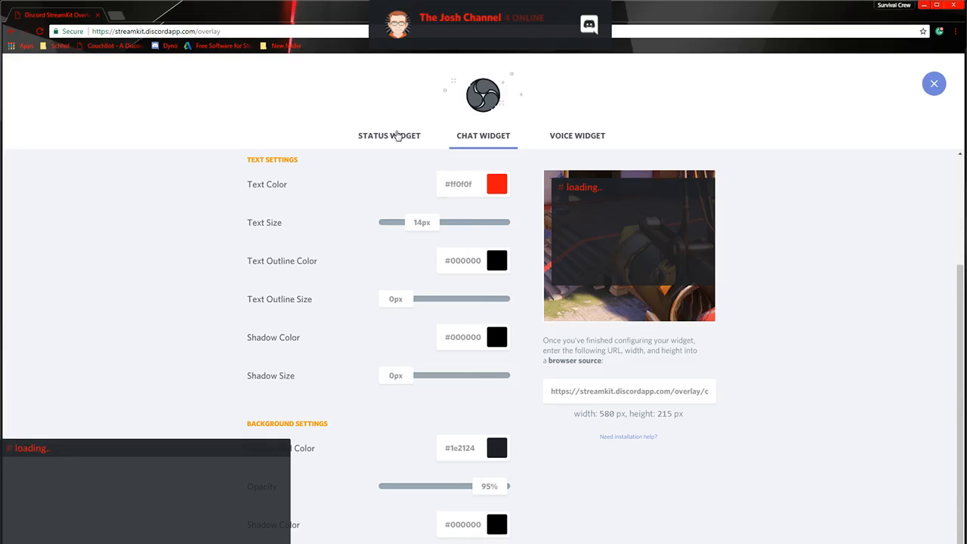
mouse_move(517, 338)
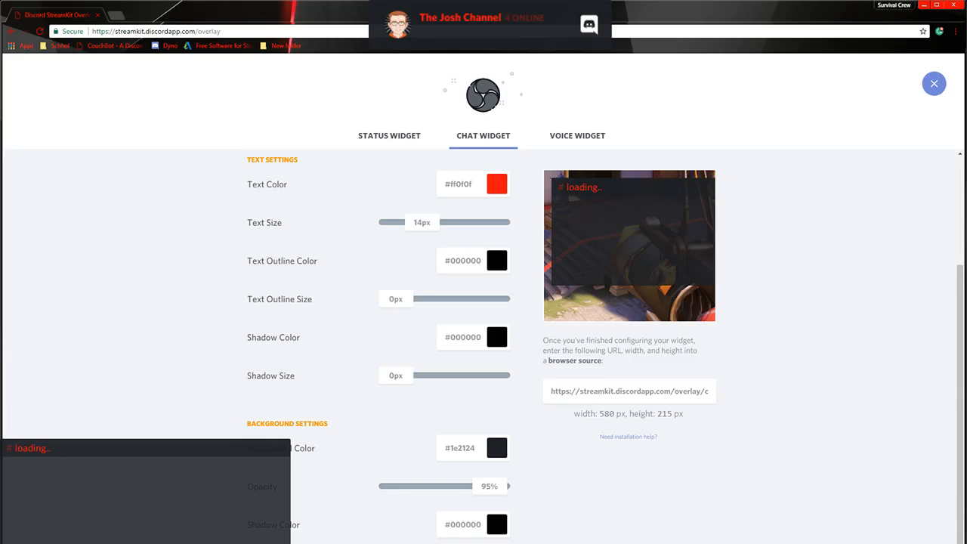
mouse_move(472, 198)
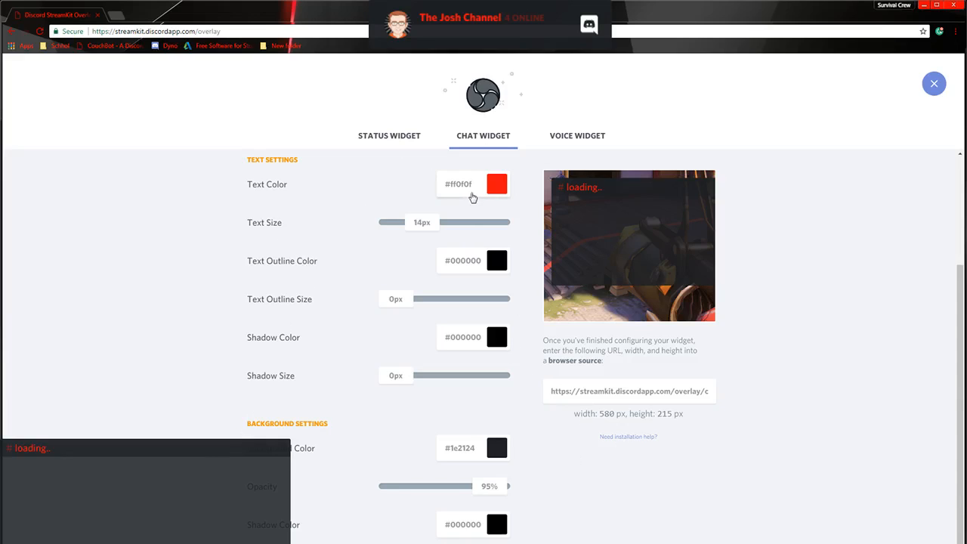
mouse_move(654, 353)
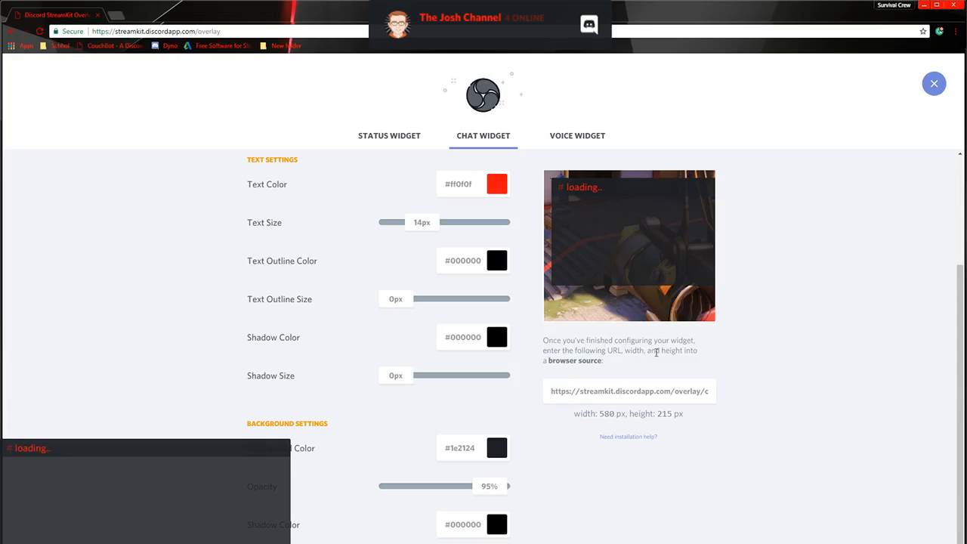
Cycle the widget tabs, then set the chat widget to The Josh Channel's first text channel
click(389, 136)
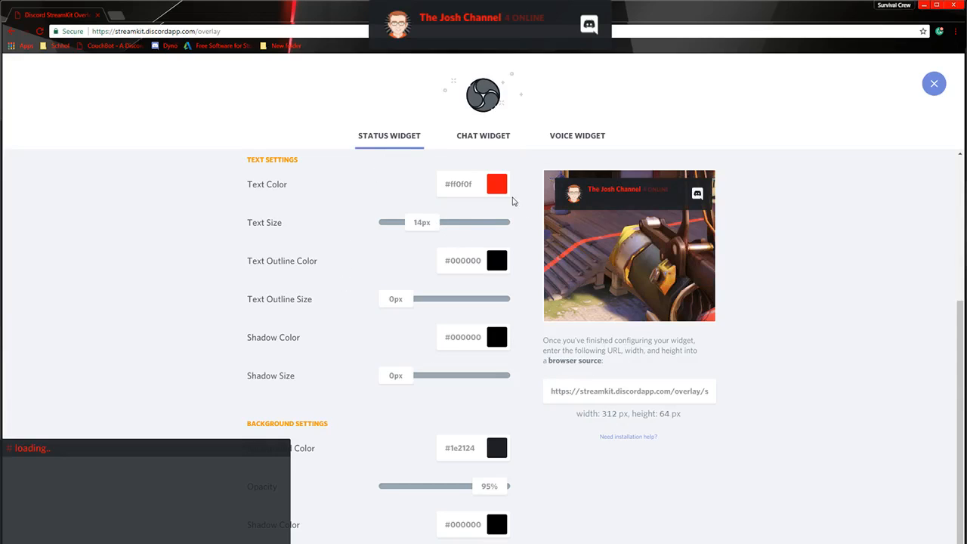
mouse_move(442, 142)
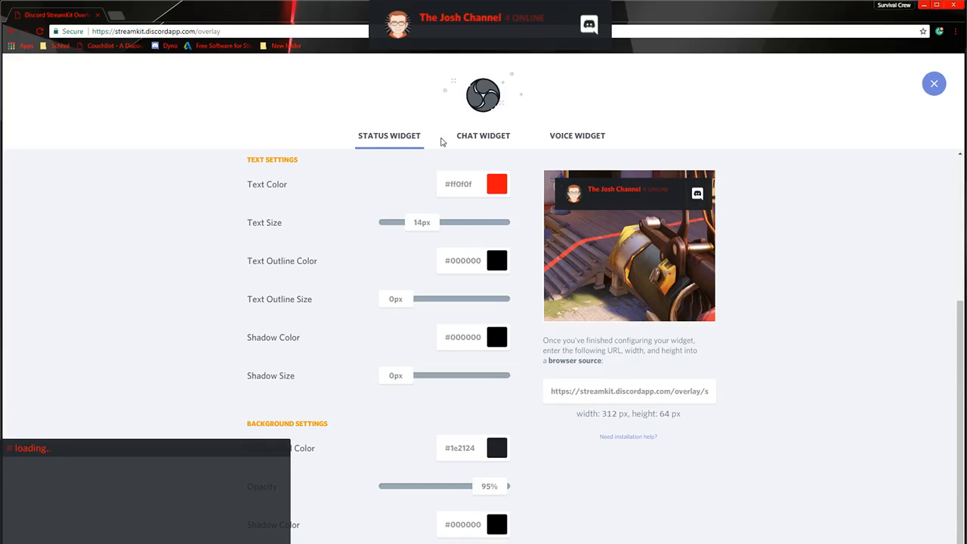
click(578, 135)
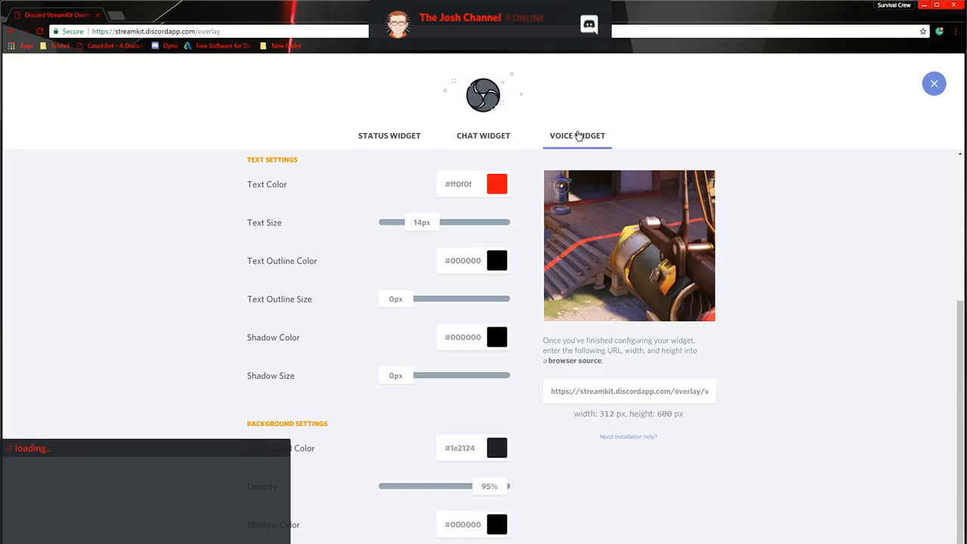
click(483, 136)
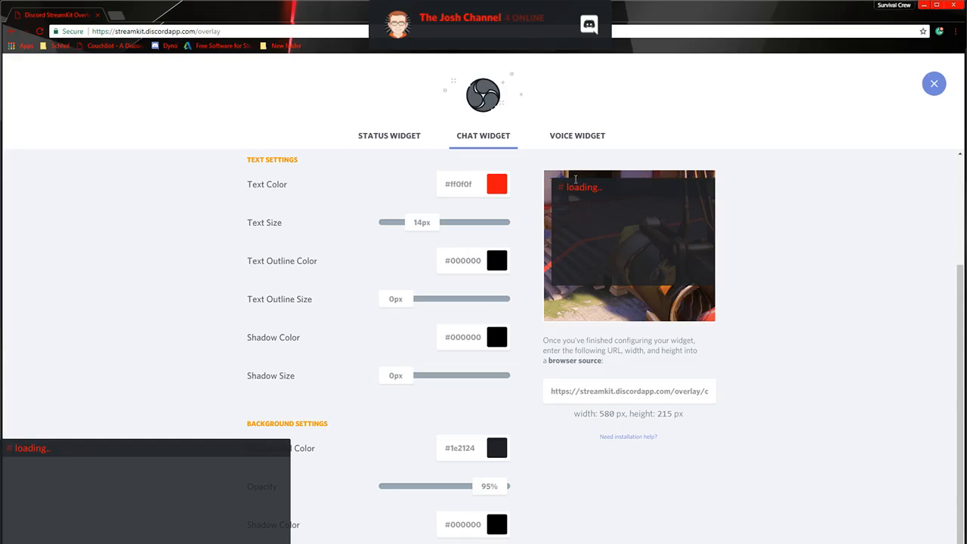
click(389, 136)
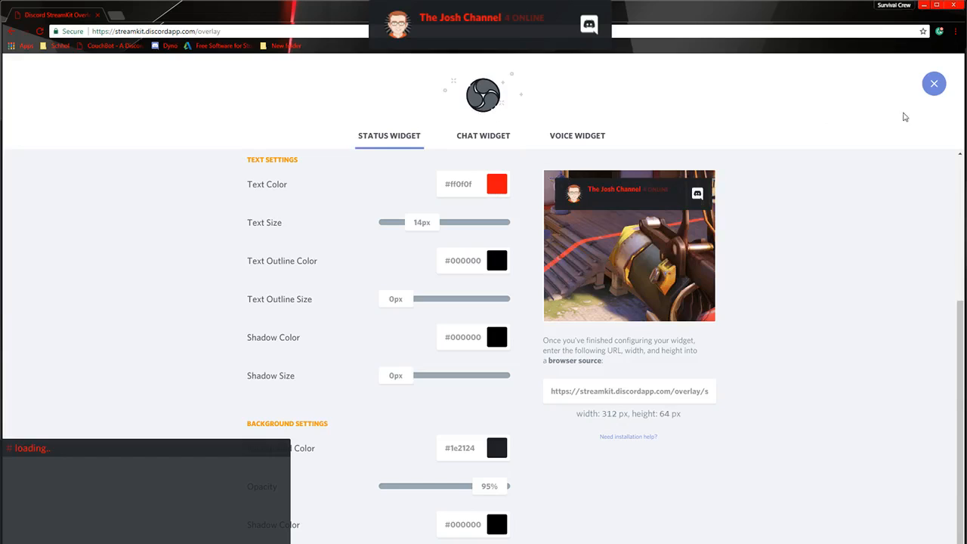
scroll(up, 3)
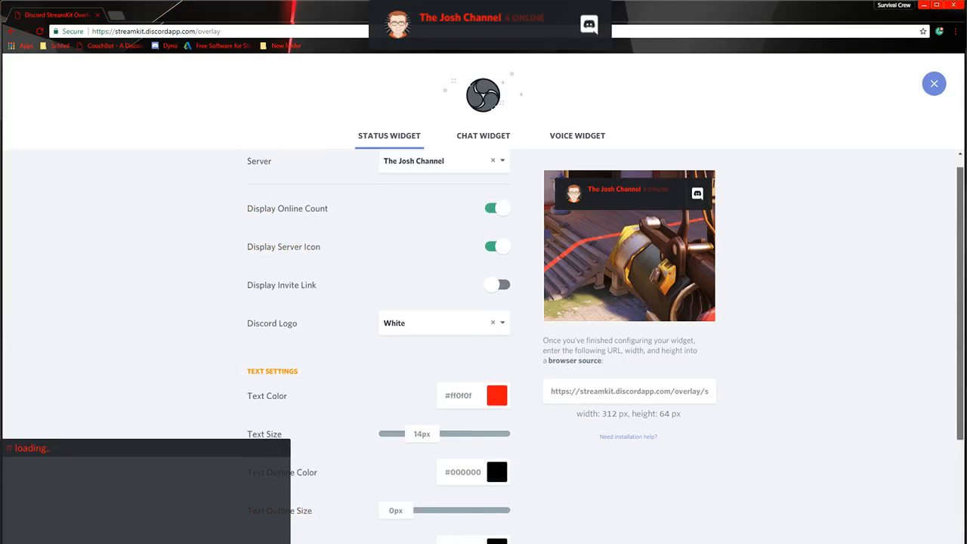
click(483, 136)
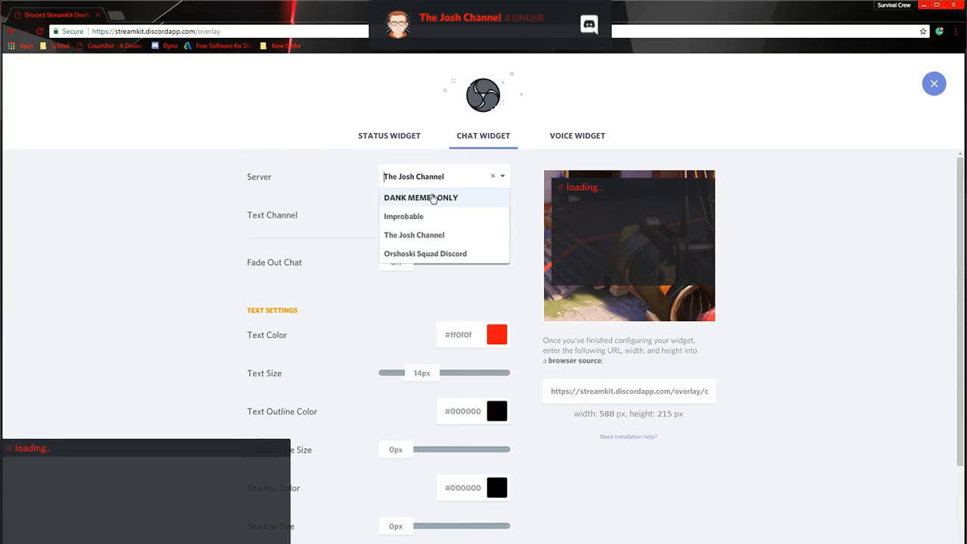
click(415, 236)
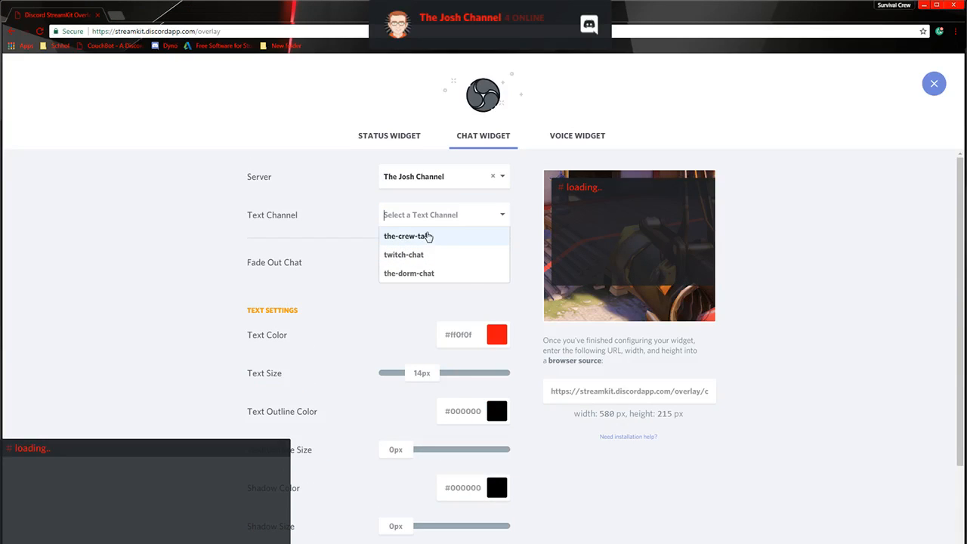
click(406, 235)
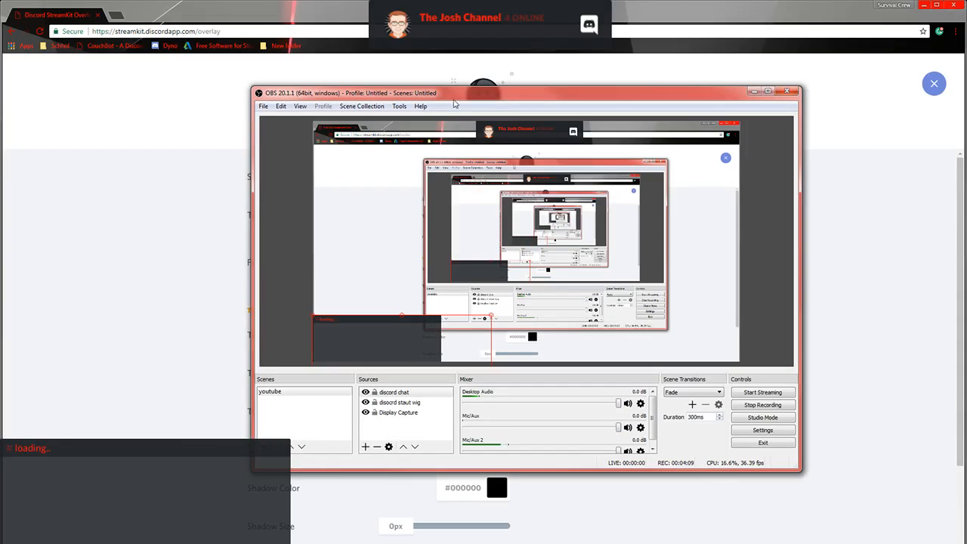
Load the-crew-talk chat overlay so its recent messages preview
click(787, 92)
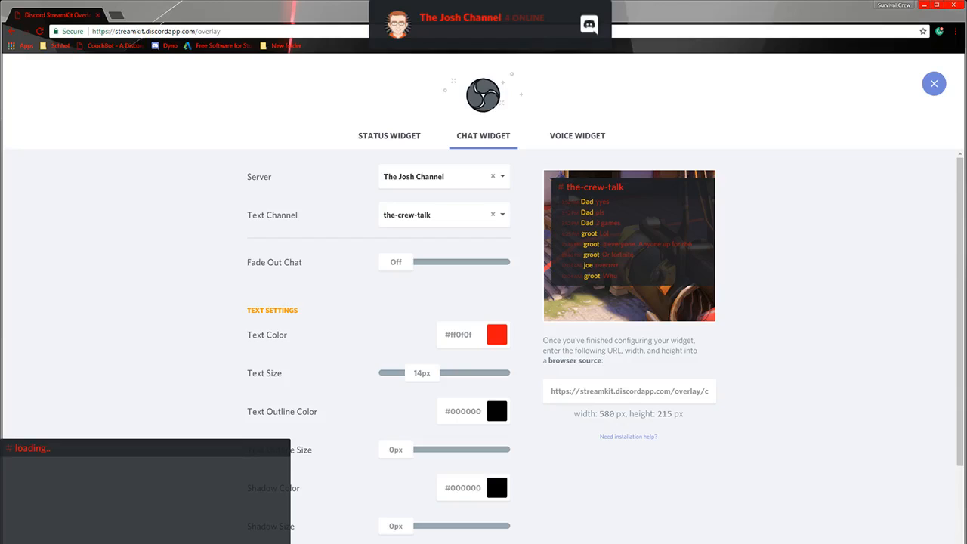
mouse_move(555, 384)
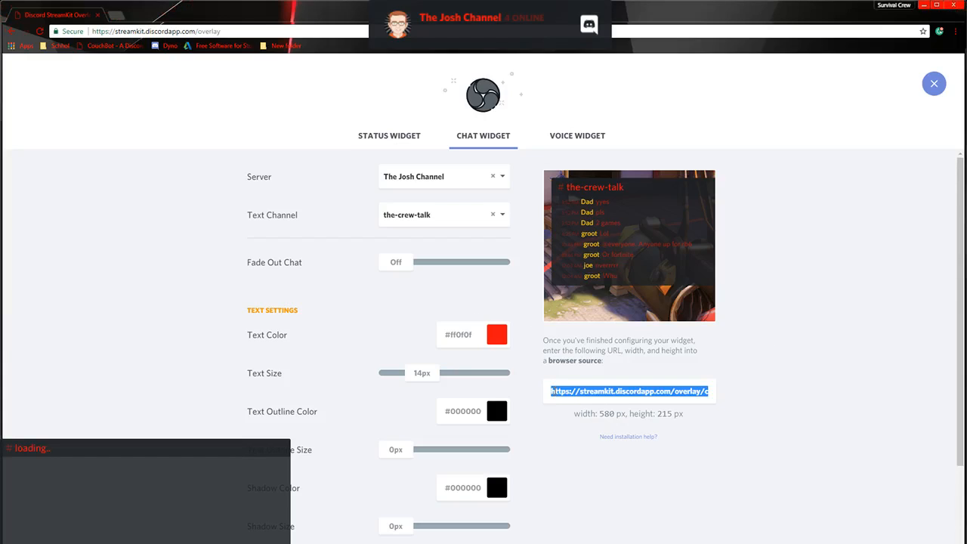
mouse_move(558, 380)
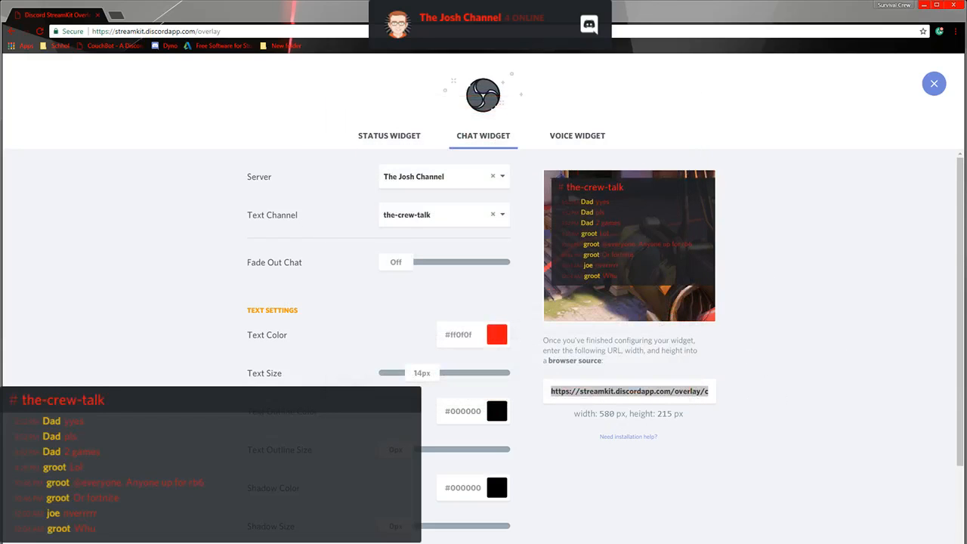
mouse_move(573, 141)
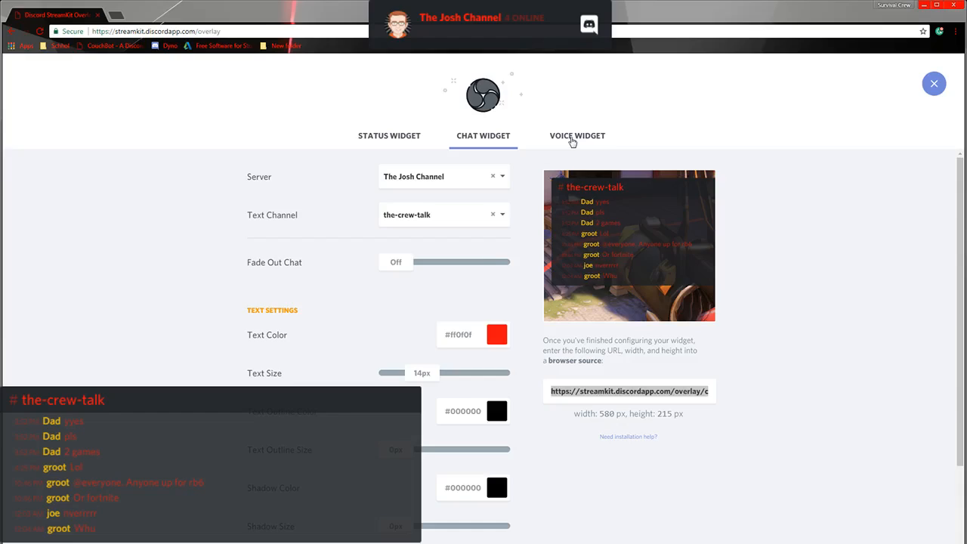
On the Voice Widget tab, choose The-Game-Room and turn on Show Speaking Users Only
click(577, 135)
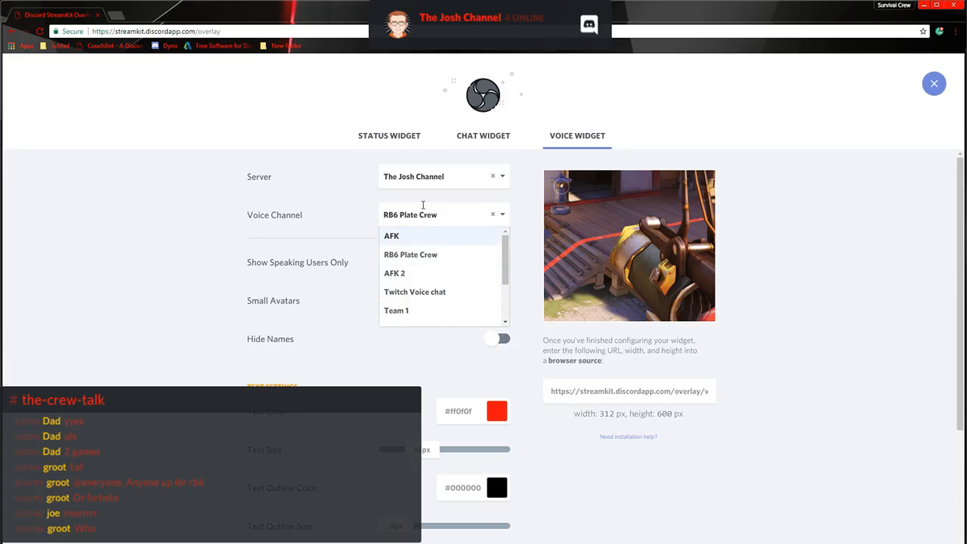
mouse_move(436, 238)
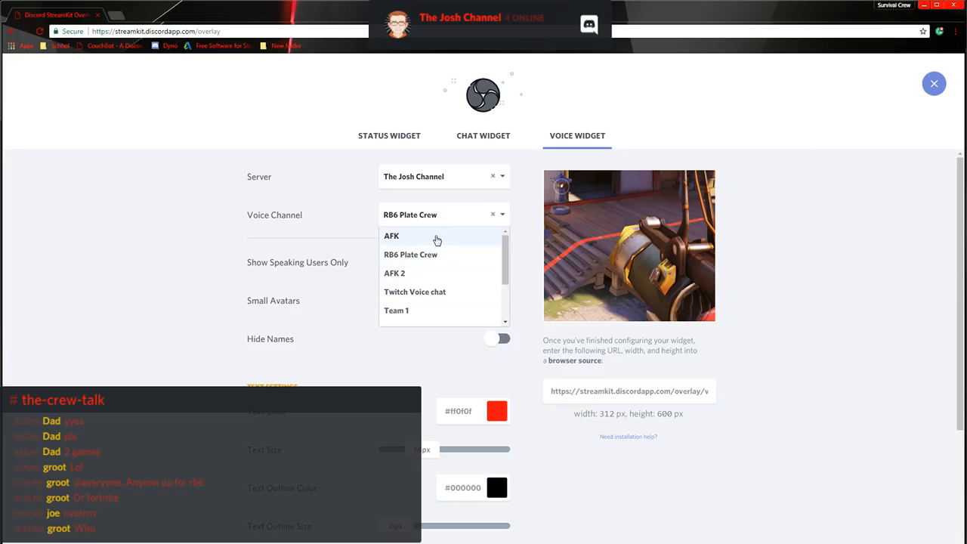
mouse_move(427, 255)
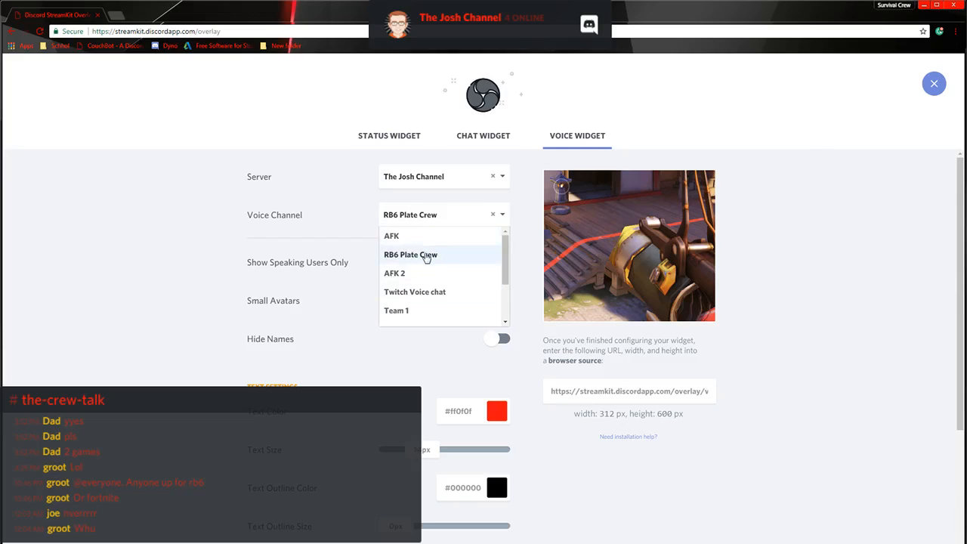
mouse_move(419, 269)
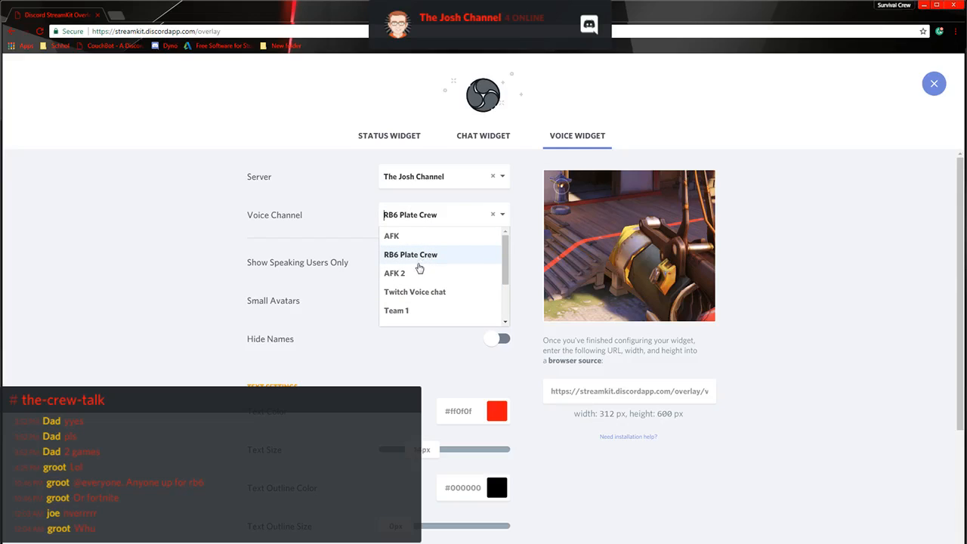
mouse_move(415, 296)
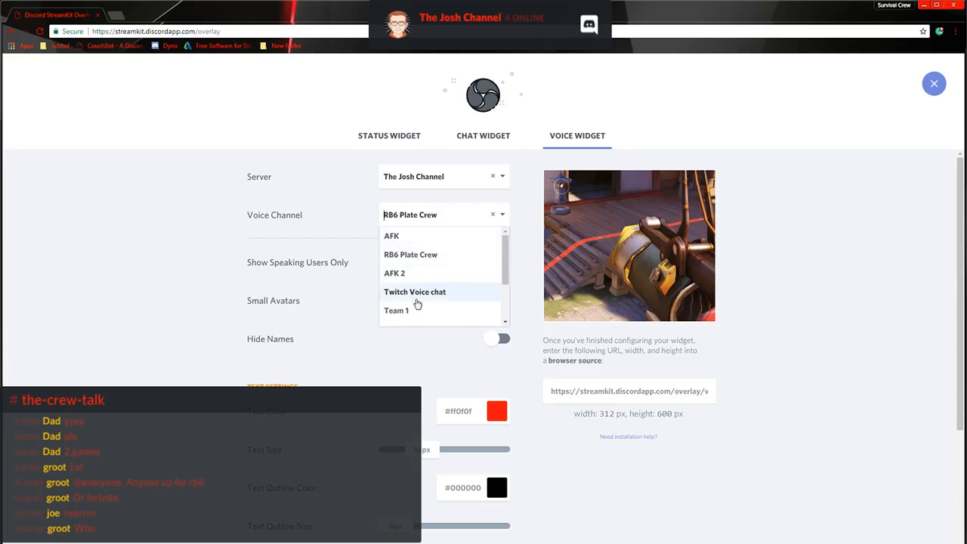
scroll(down, 3)
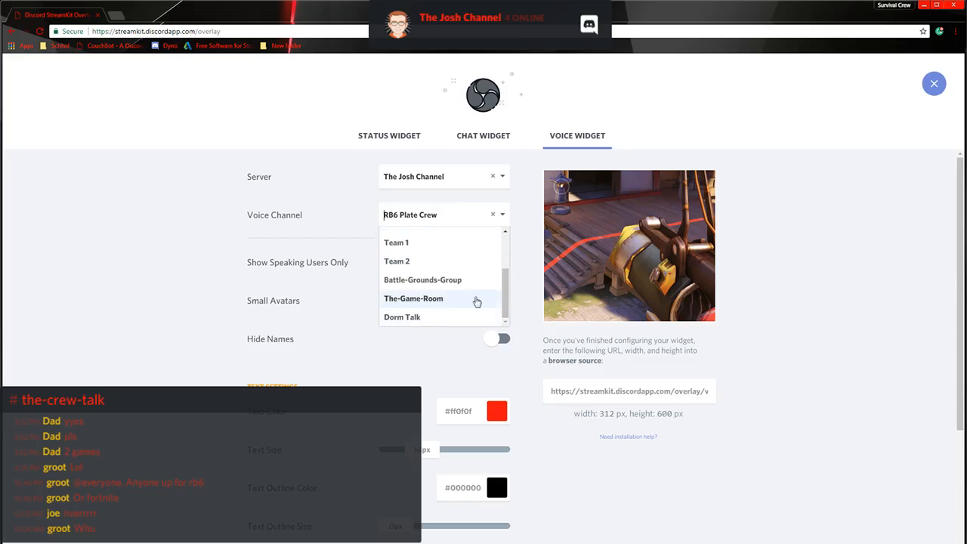
click(414, 298)
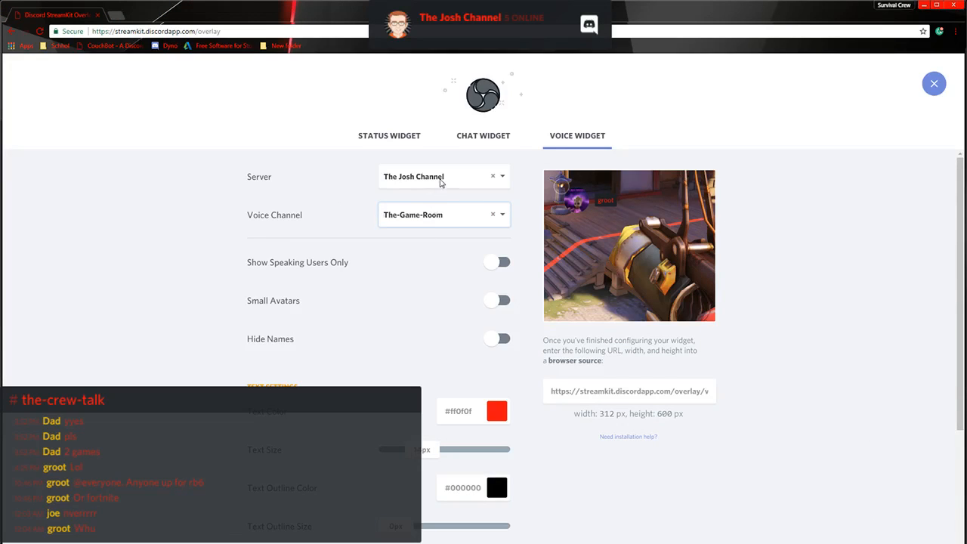
mouse_move(294, 186)
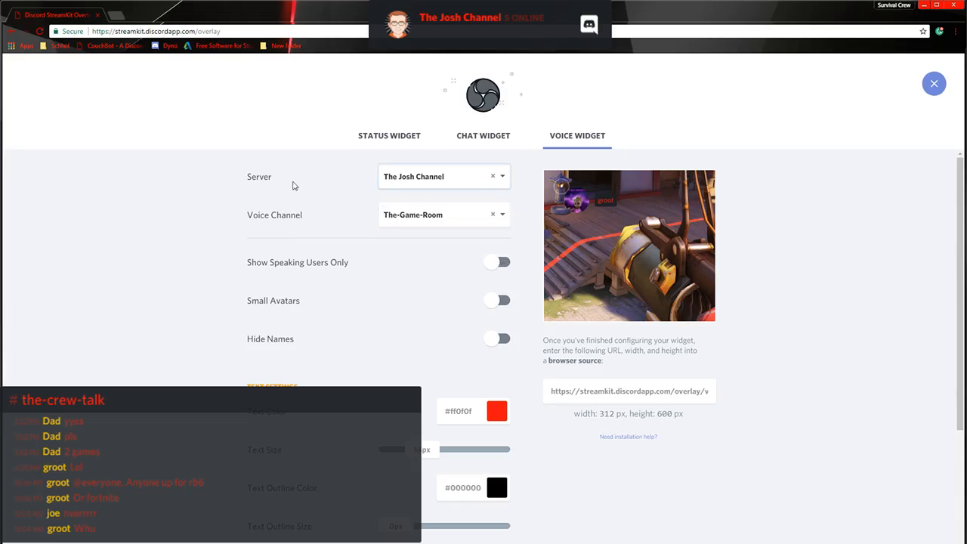
mouse_move(465, 303)
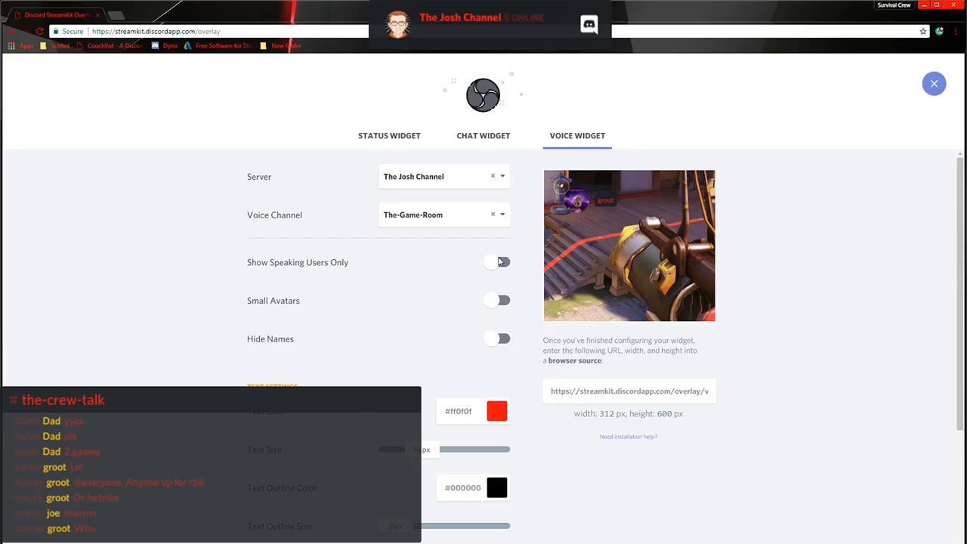
click(496, 262)
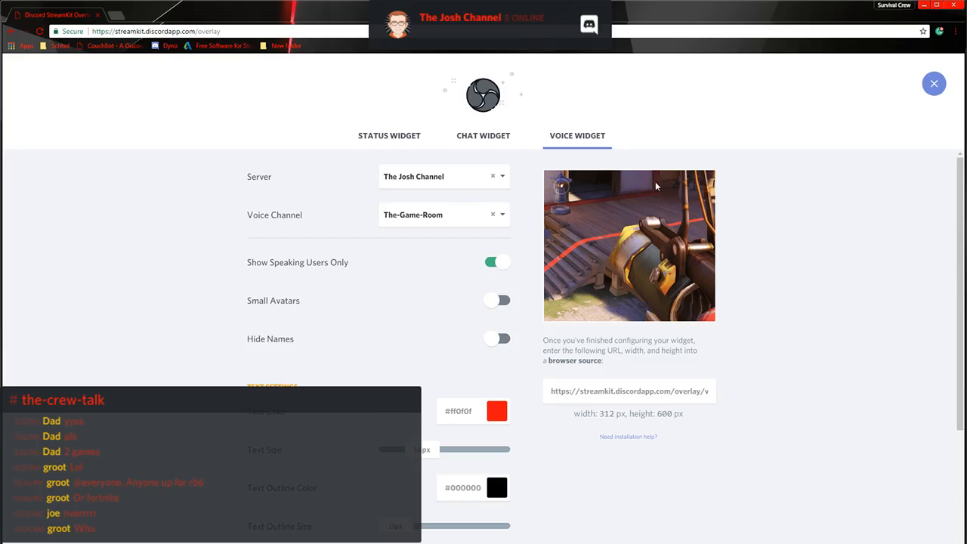
mouse_move(437, 397)
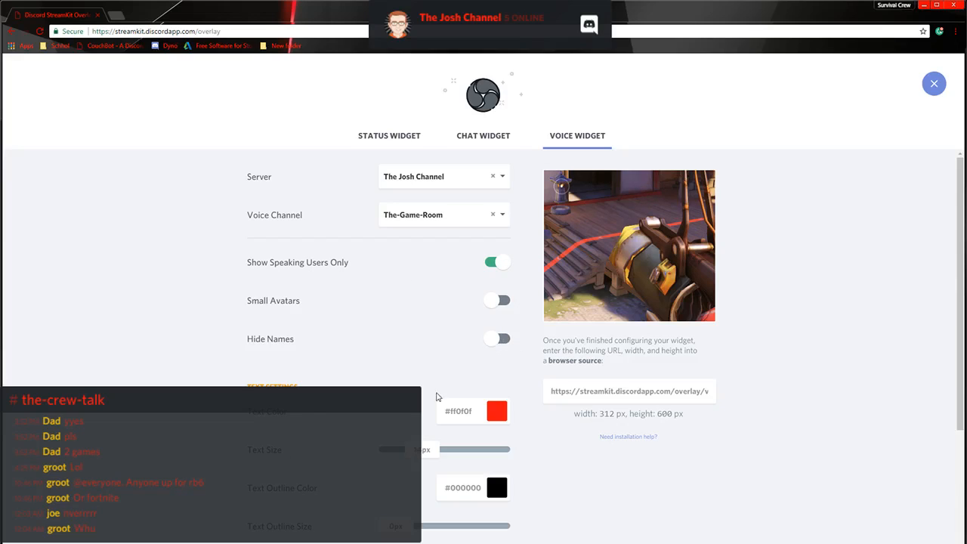
Scroll to the voice widget's overlay URL and select all of it
scroll(down, 3)
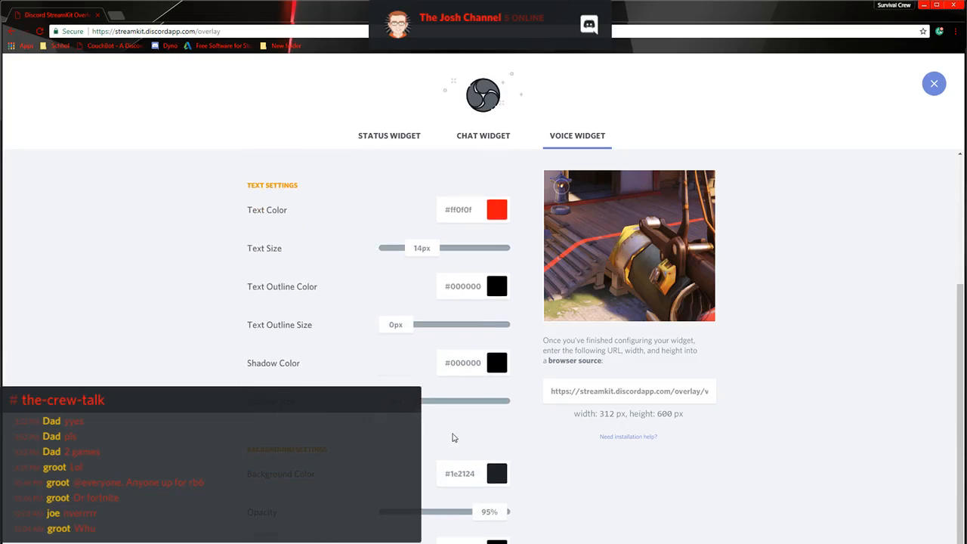
scroll(up, 3)
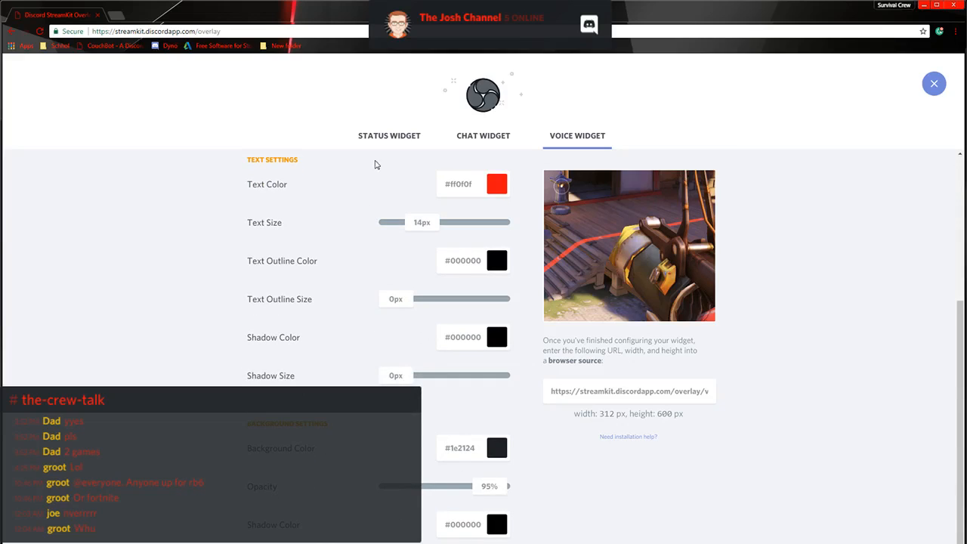
mouse_move(533, 388)
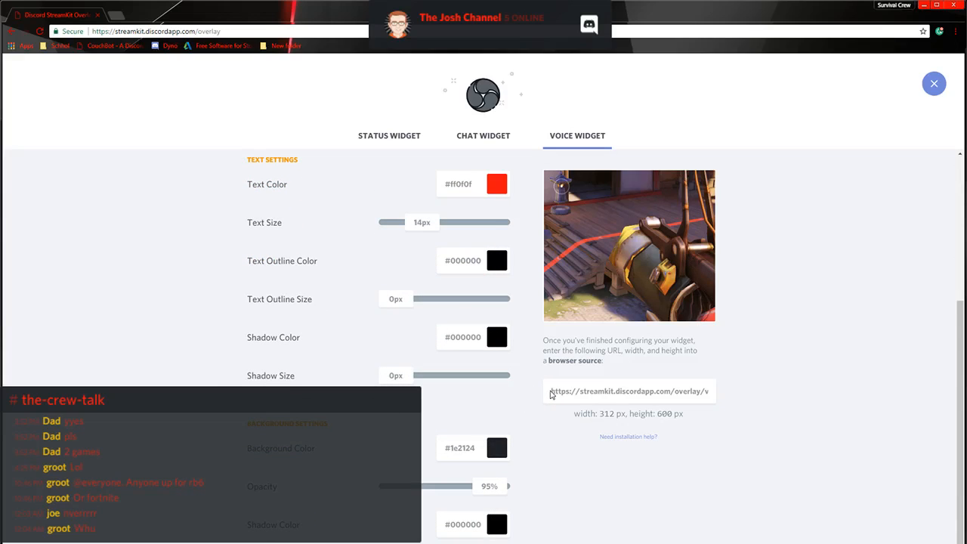
triple_click(628, 391)
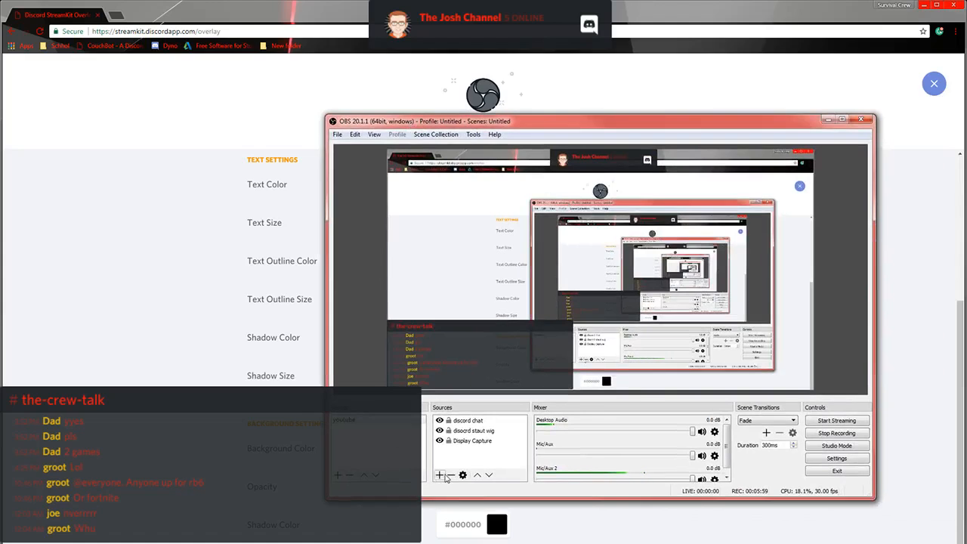
mouse_move(440, 475)
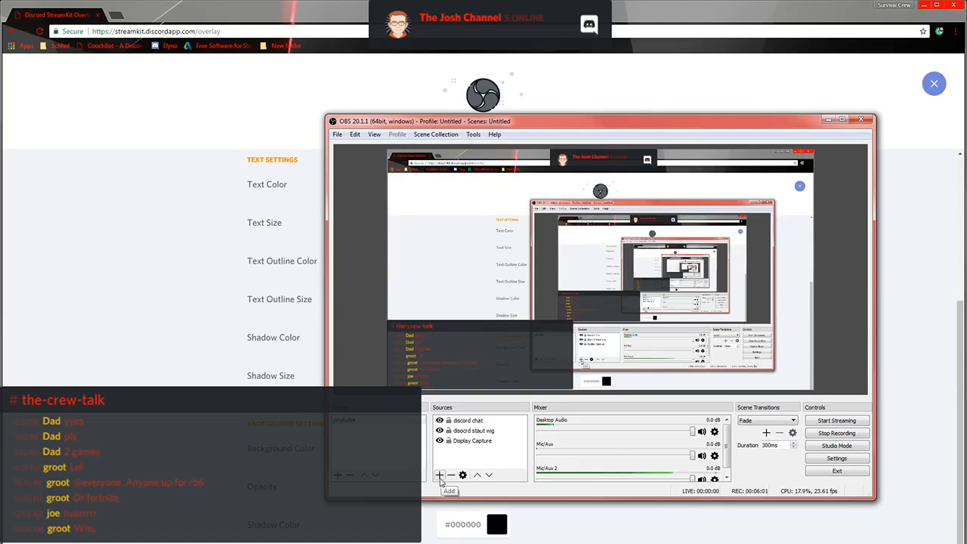
Add a browser source named 'voice chat' holding the voice widget overlay URL
click(440, 474)
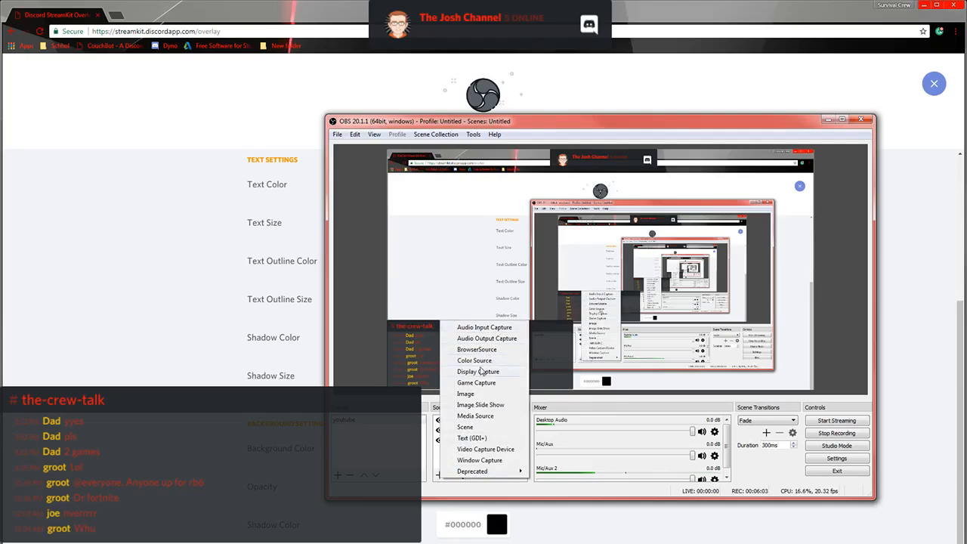
mouse_move(480, 460)
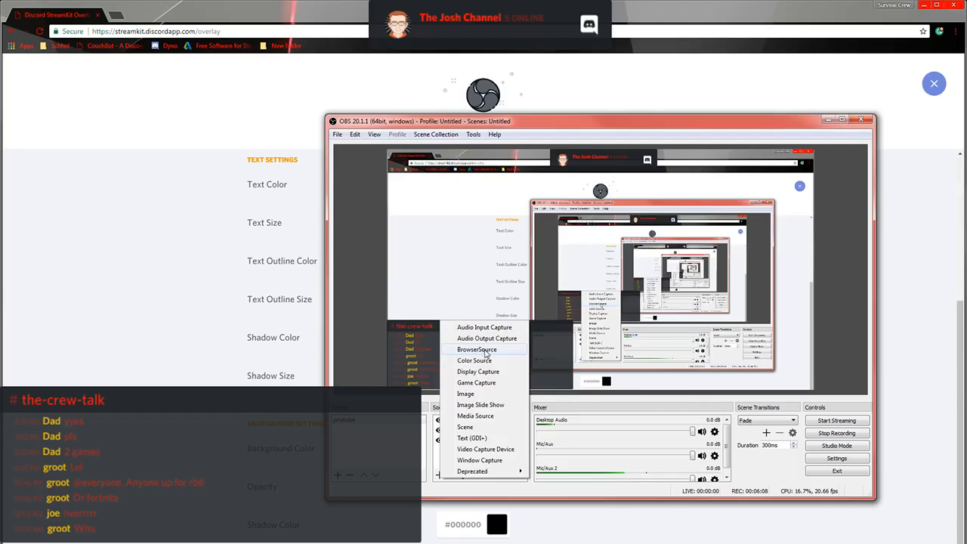
click(476, 349)
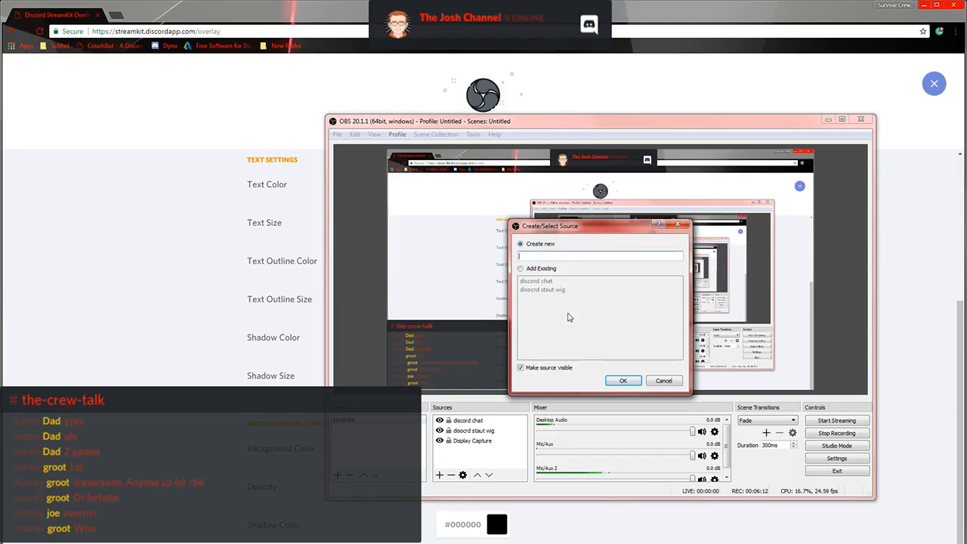
text(voice chat)
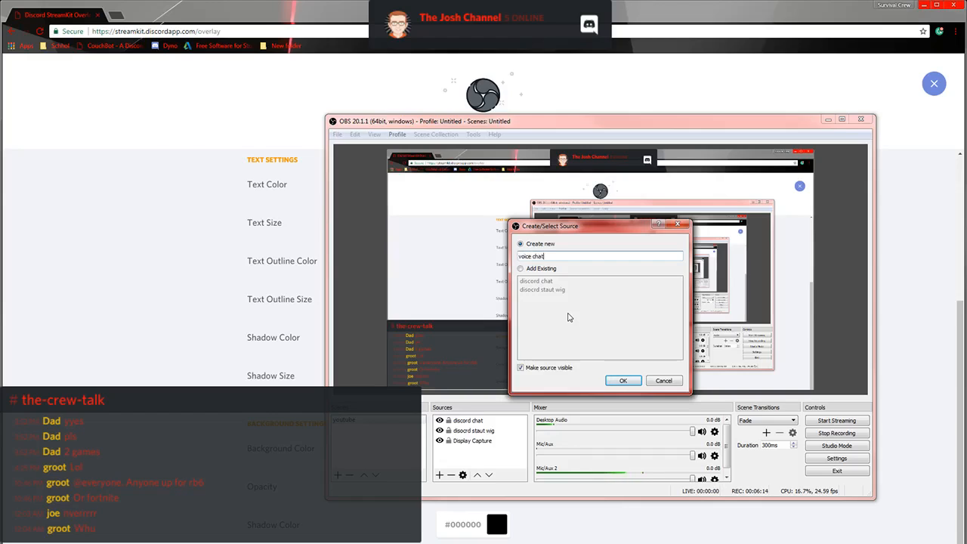
click(622, 380)
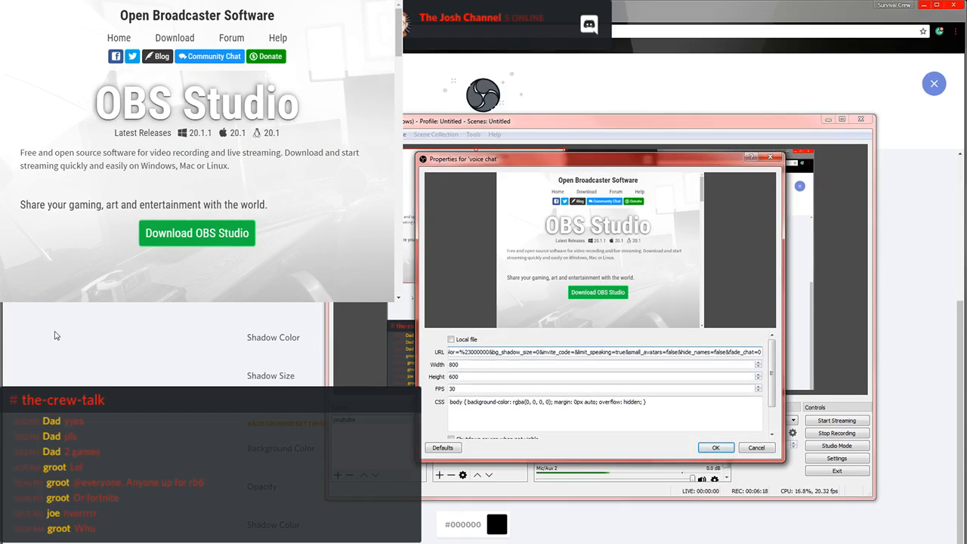
click(715, 447)
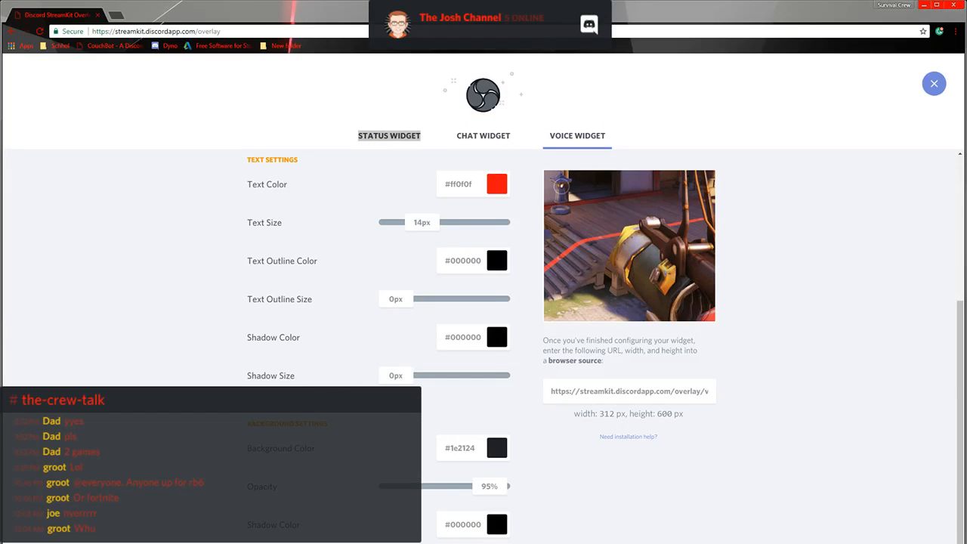
mouse_move(439, 256)
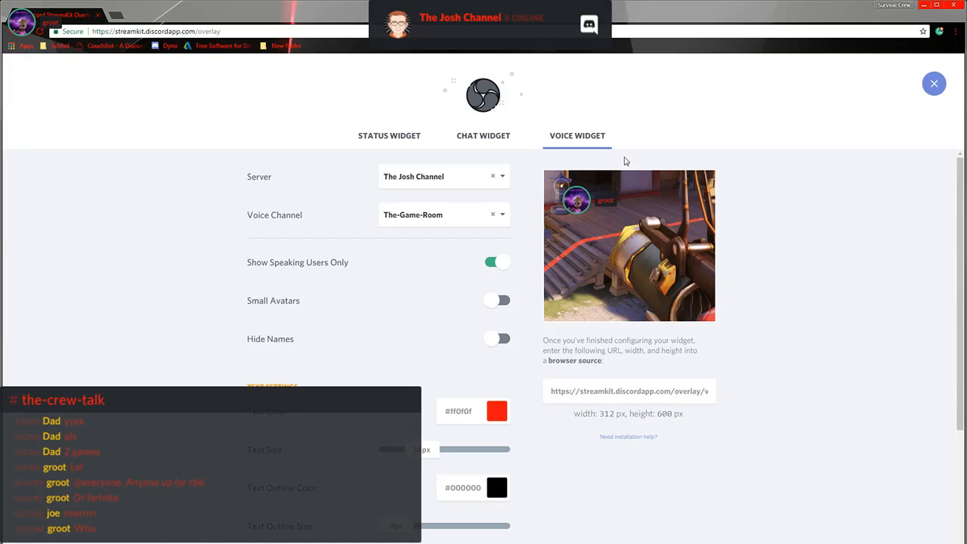
Minimize Chrome to reveal the desktop with Groot speaking in the voice overlay
click(934, 83)
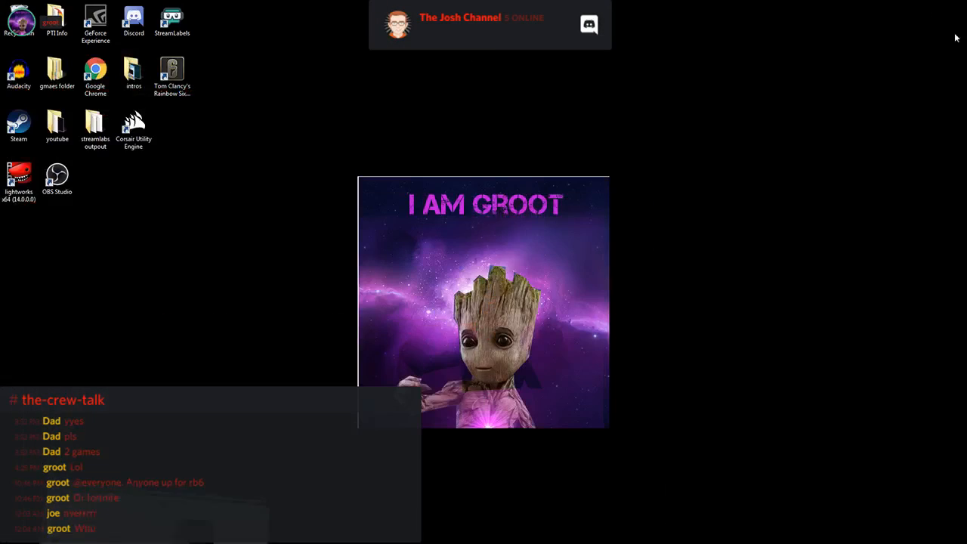